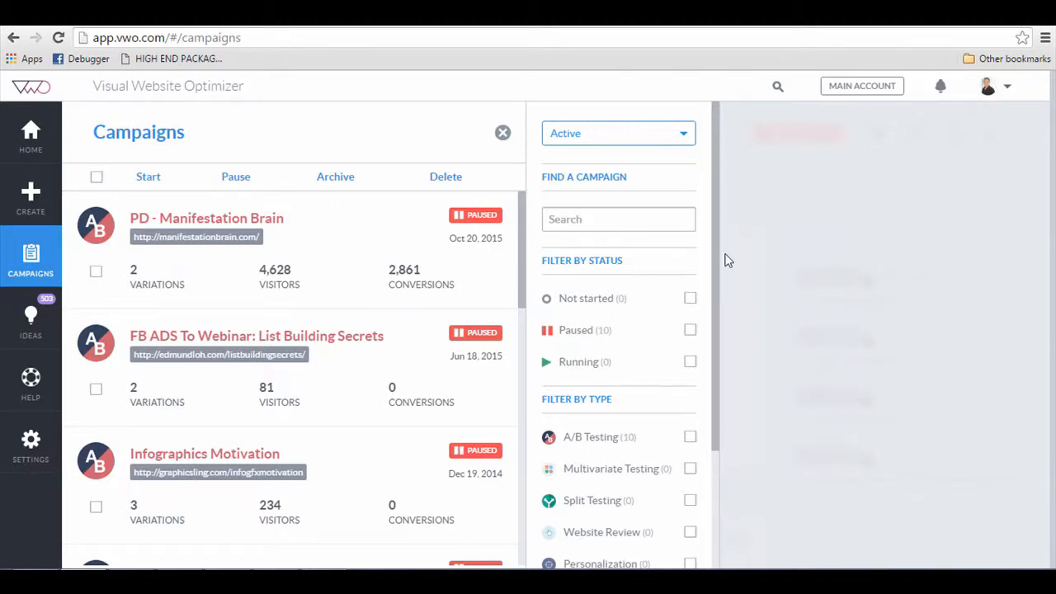
mouse_move(777, 258)
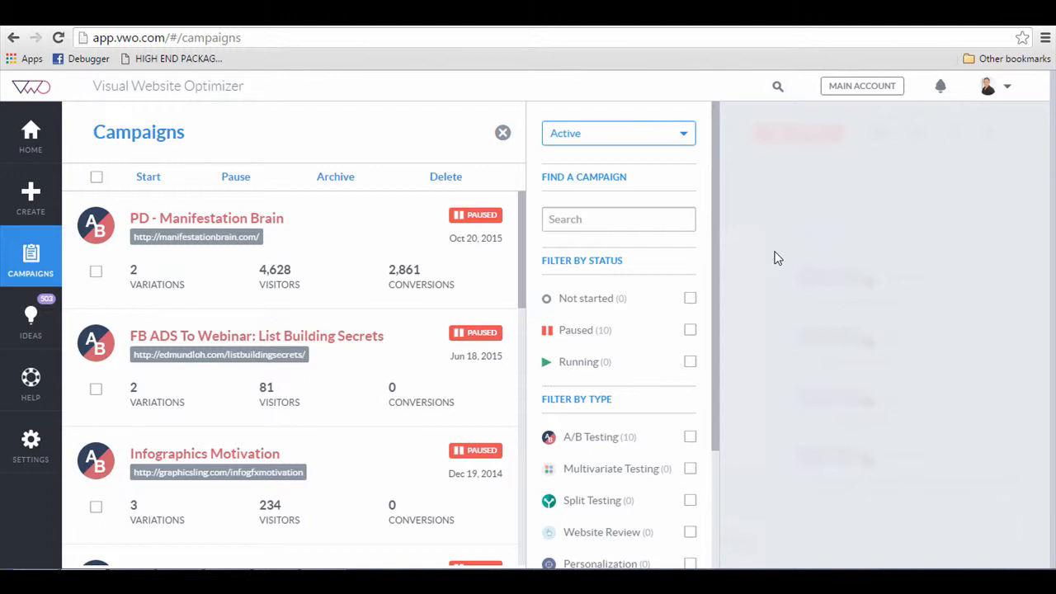
mouse_move(365, 295)
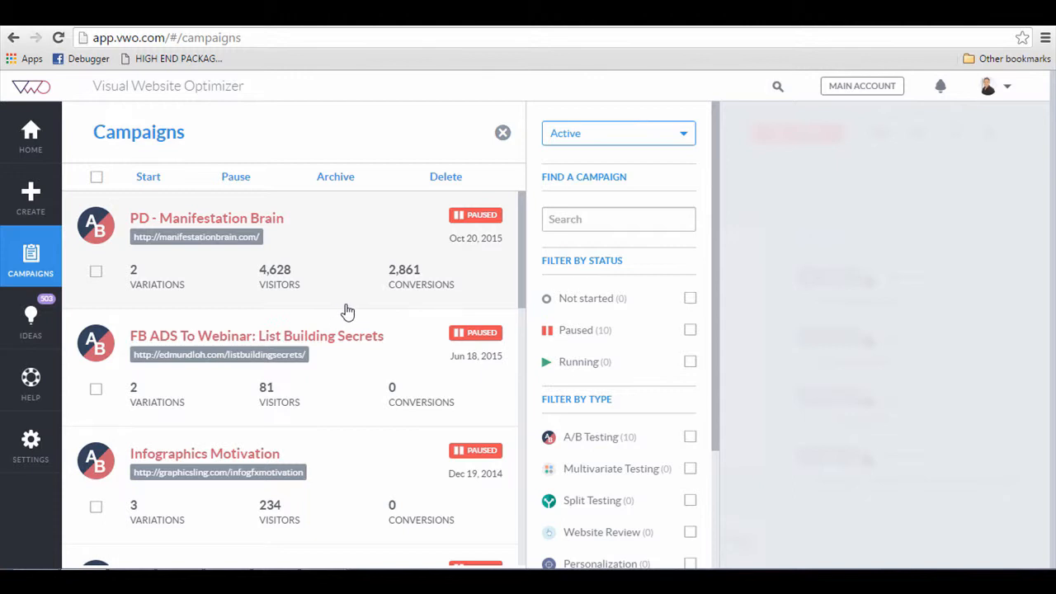
mouse_move(328, 249)
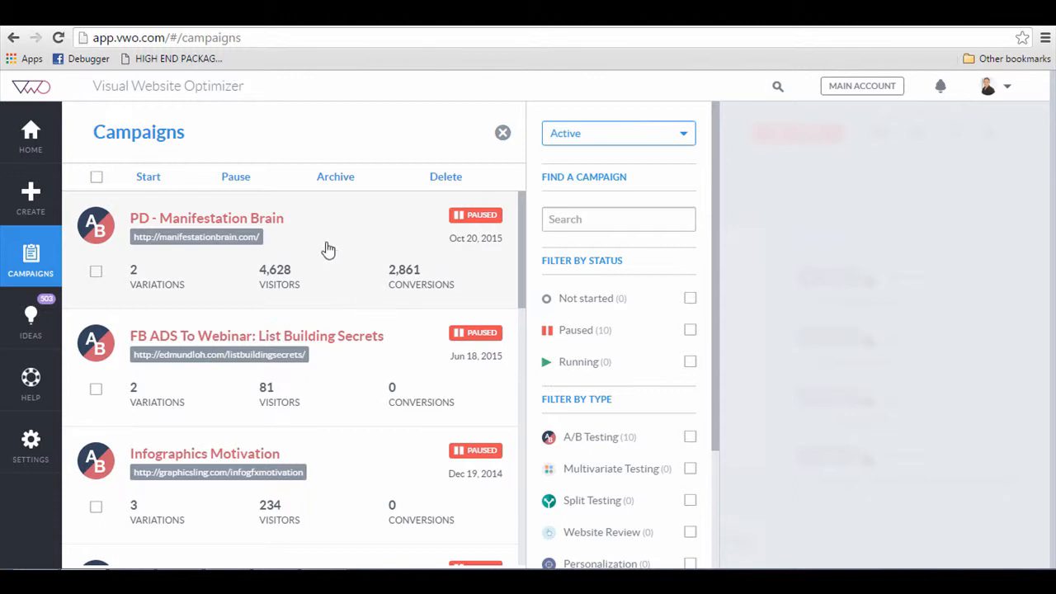
mouse_move(30, 194)
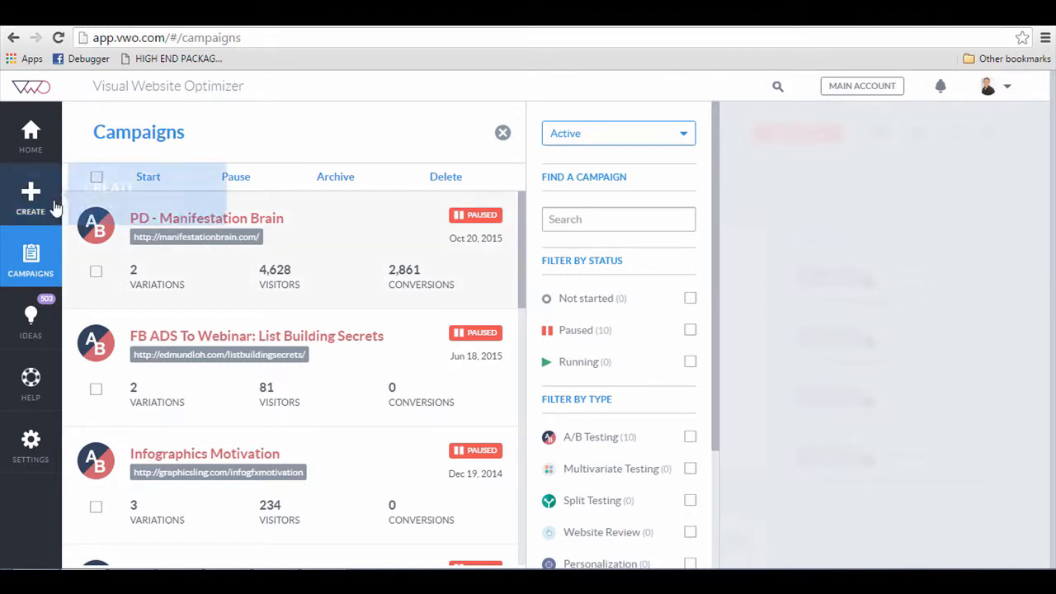
mouse_move(41, 201)
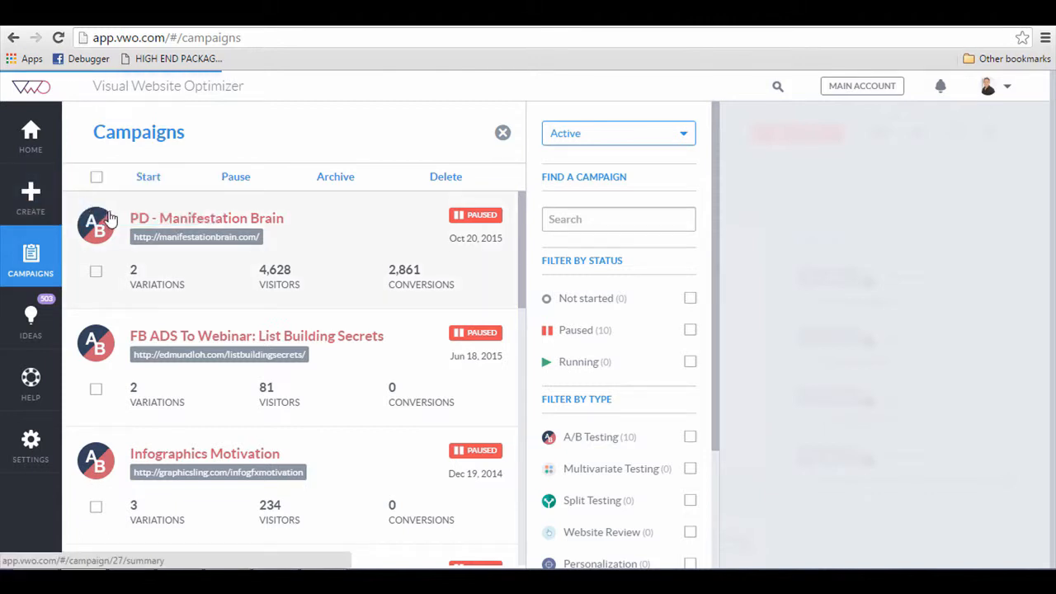
Start a new campaign and choose Split URL Test as its type
click(30, 195)
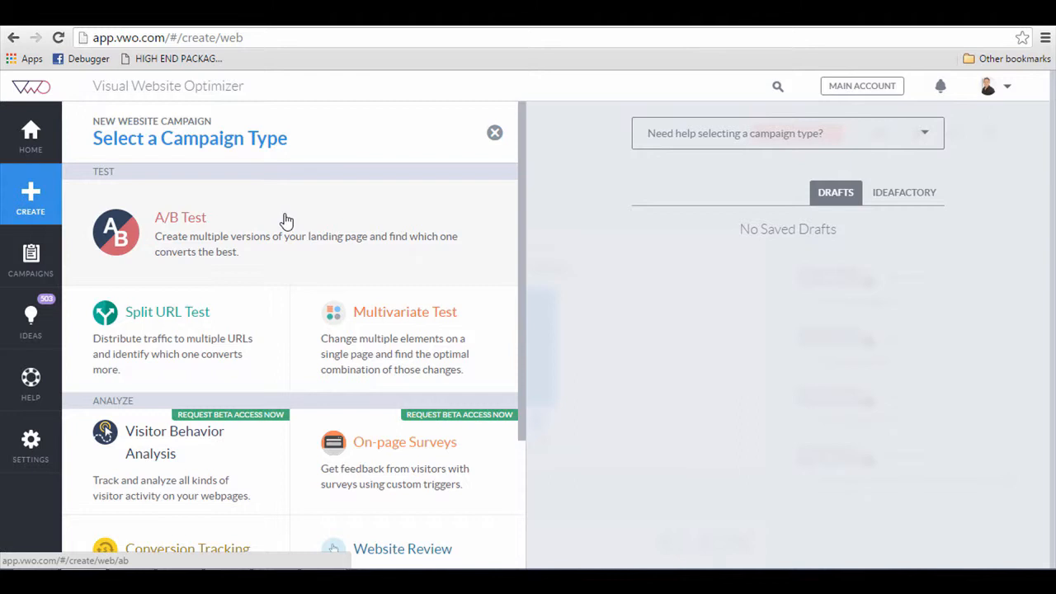
mouse_move(279, 228)
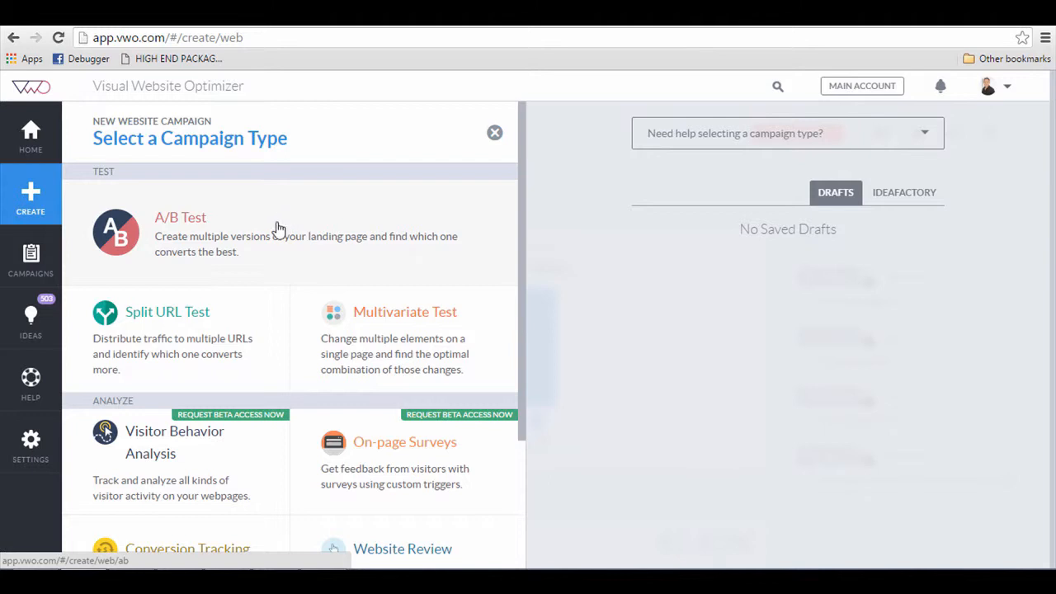
mouse_move(237, 277)
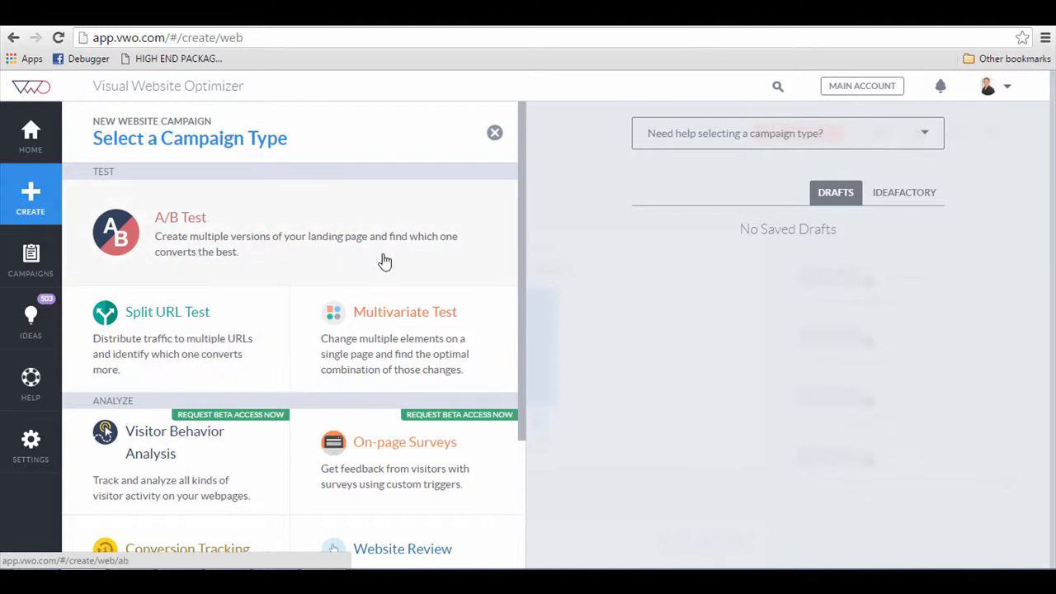
mouse_move(142, 360)
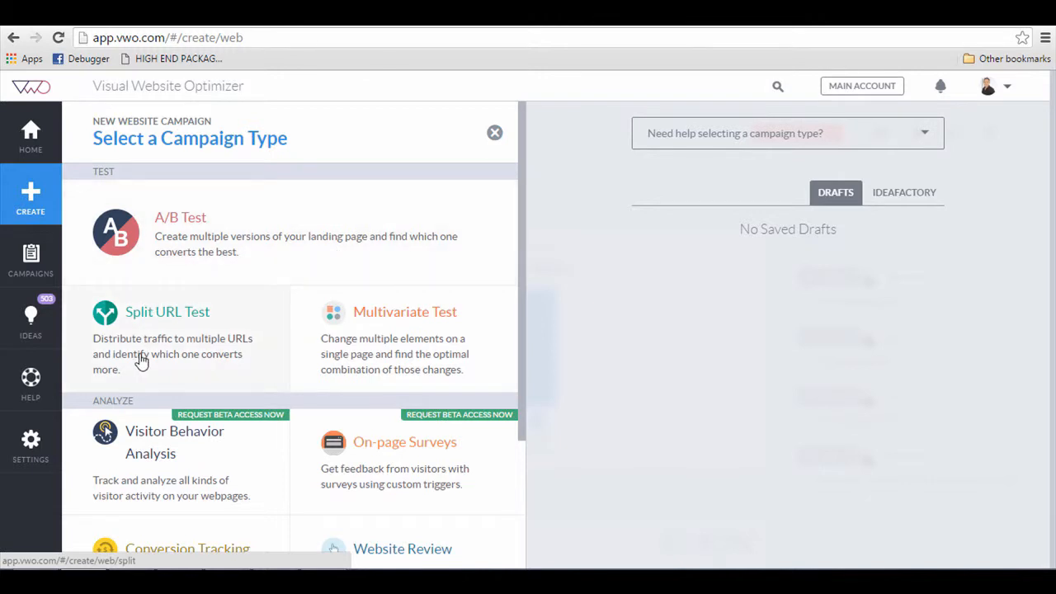
mouse_move(124, 366)
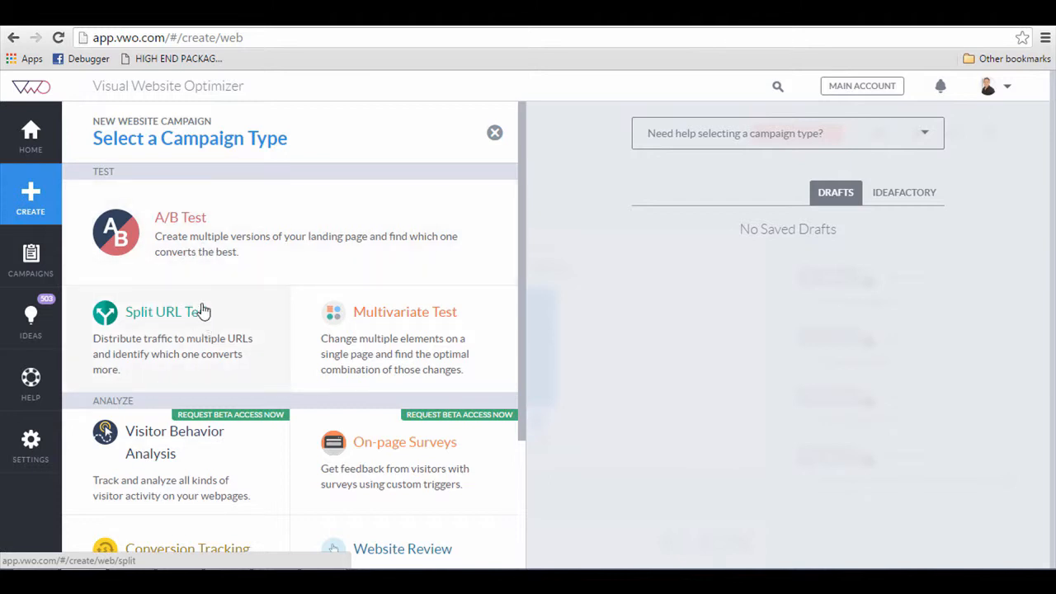
mouse_move(185, 350)
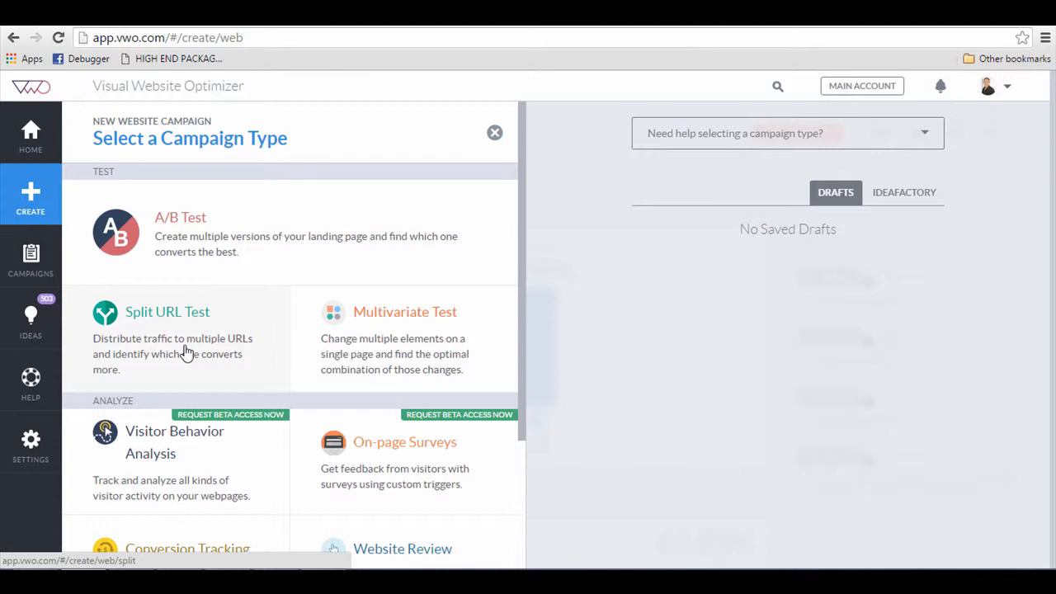
click(167, 312)
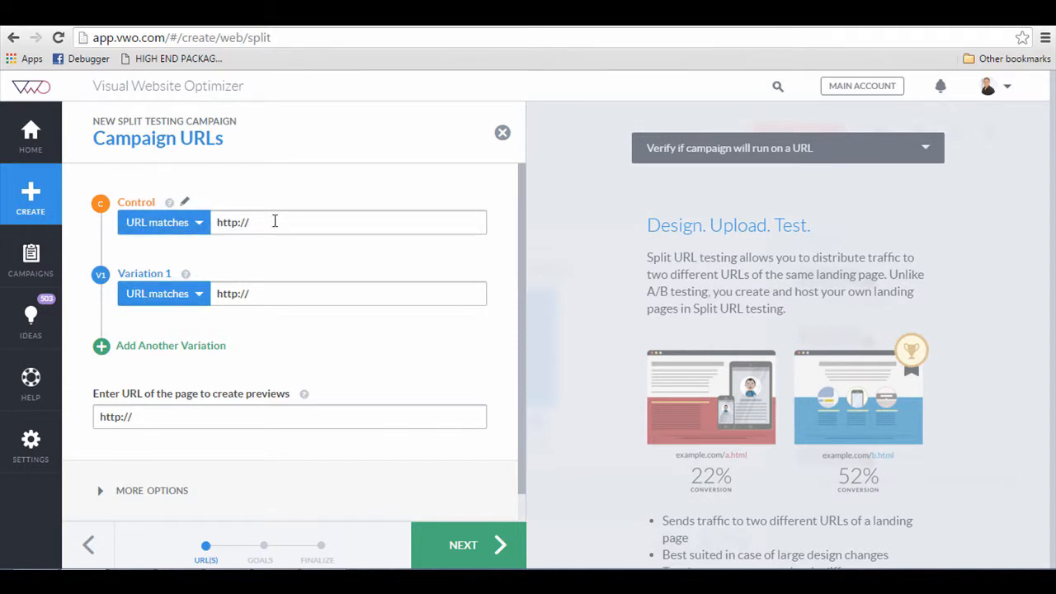
Set control to the suggested manifestationbrain.com and Variation 1 to manifestationbrain.com/index2.html
text(m)
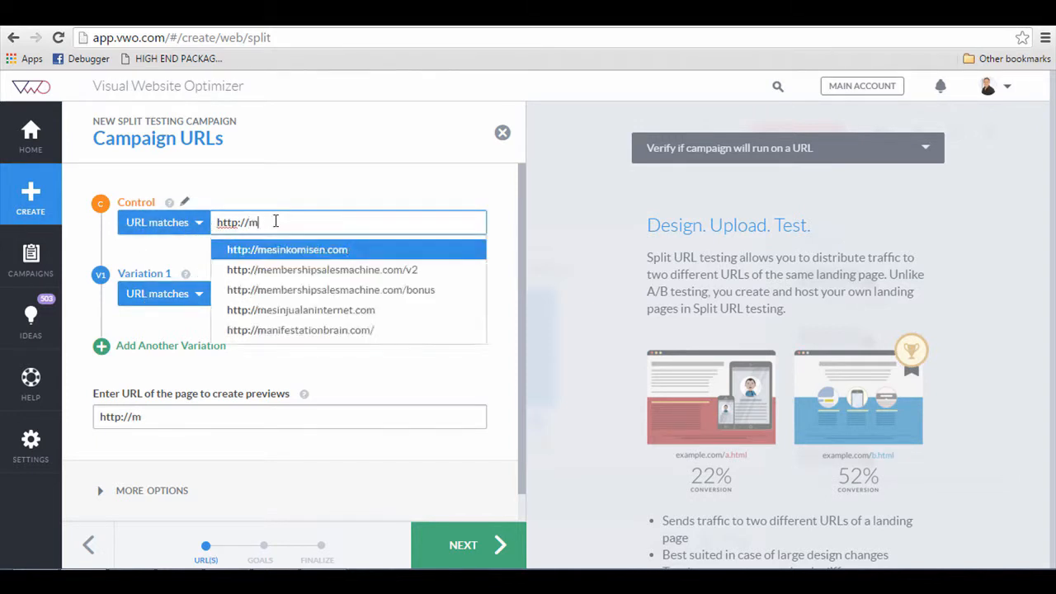
text(a)
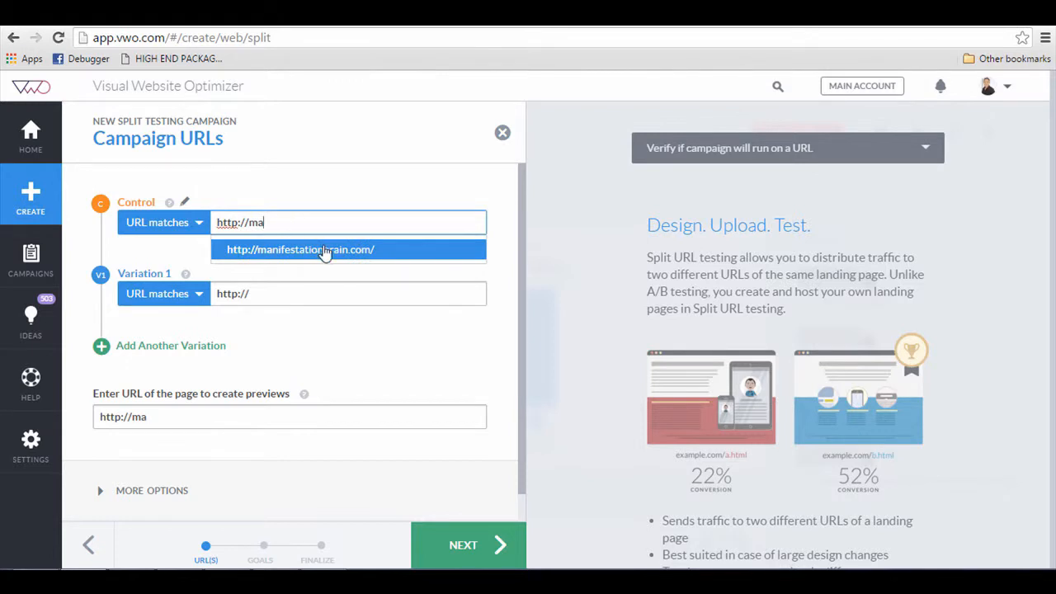
click(300, 249)
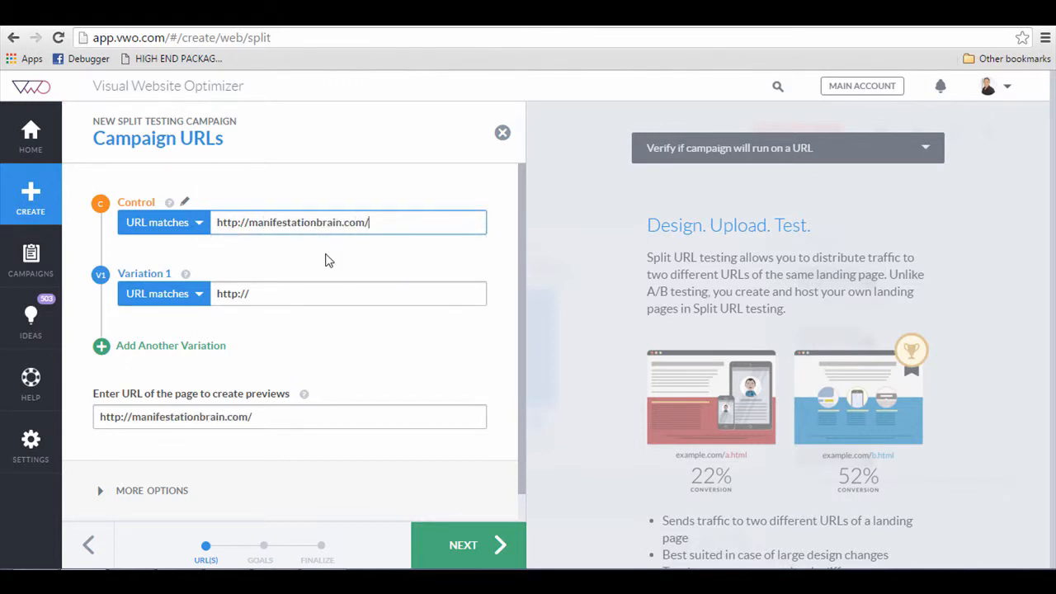
triple_click(294, 221)
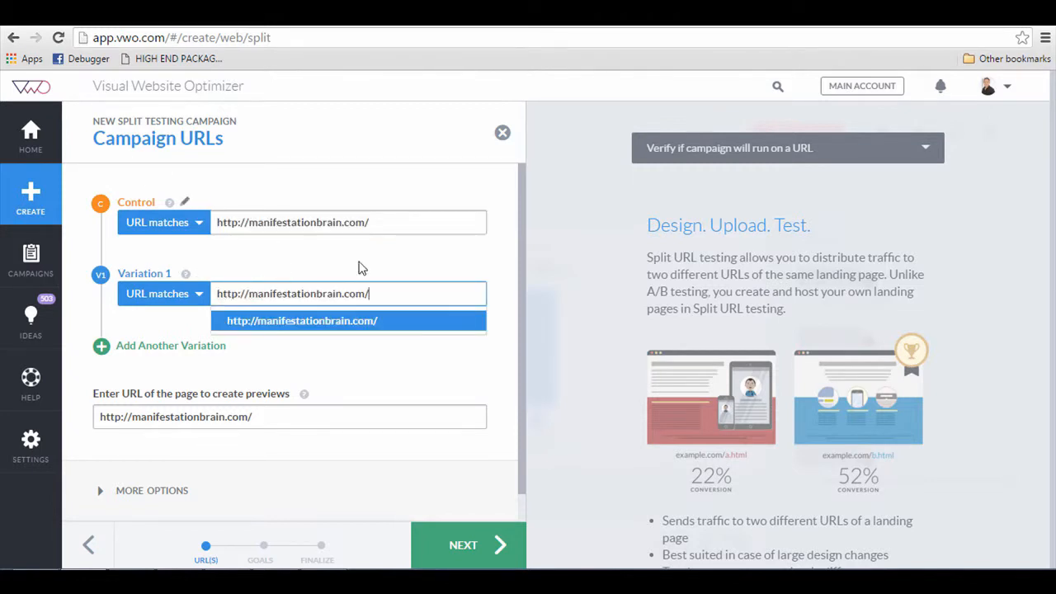
text(inde)
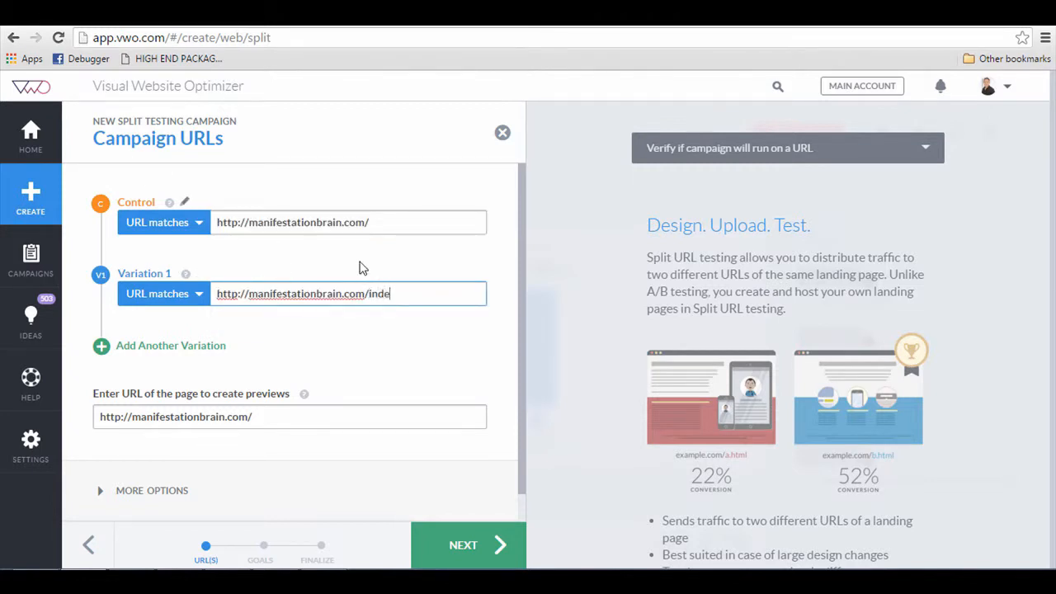
text(x2.html)
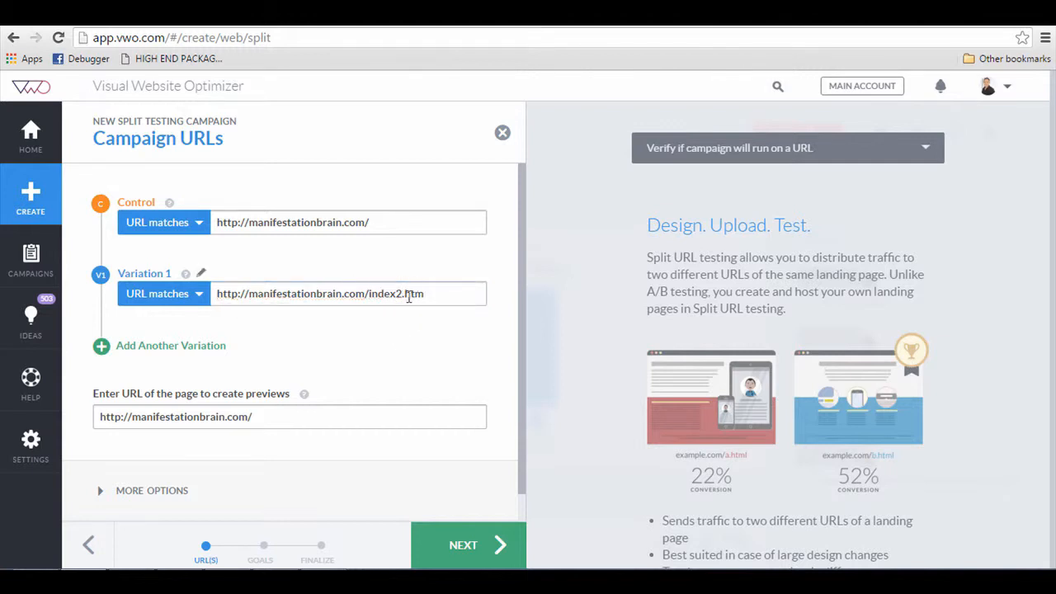
mouse_move(300, 353)
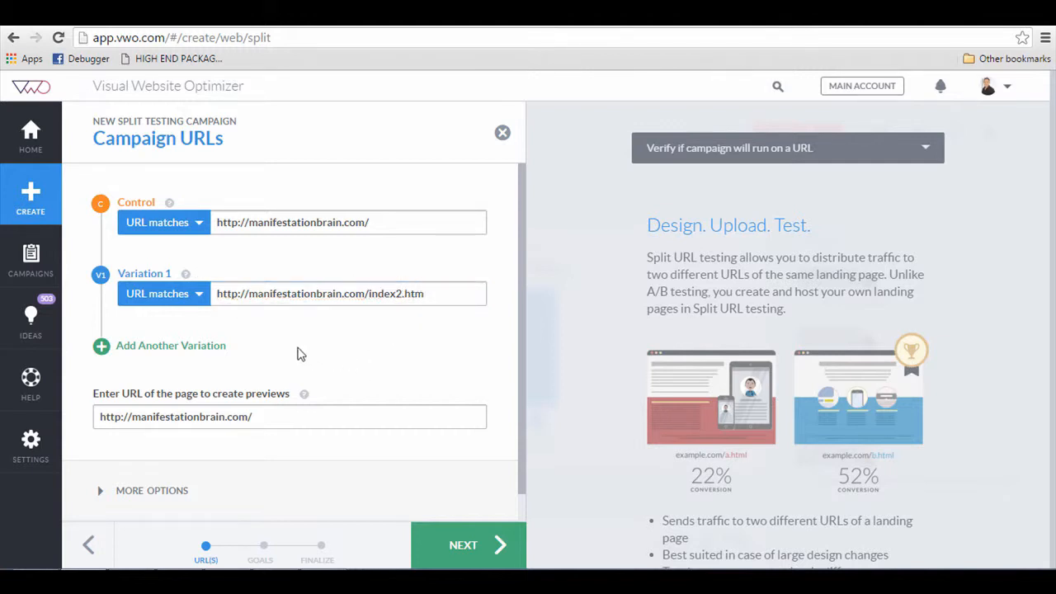
Leave the extra options unticked and submit the campaign URLs to reach Conversion Goals
scroll(down, 3)
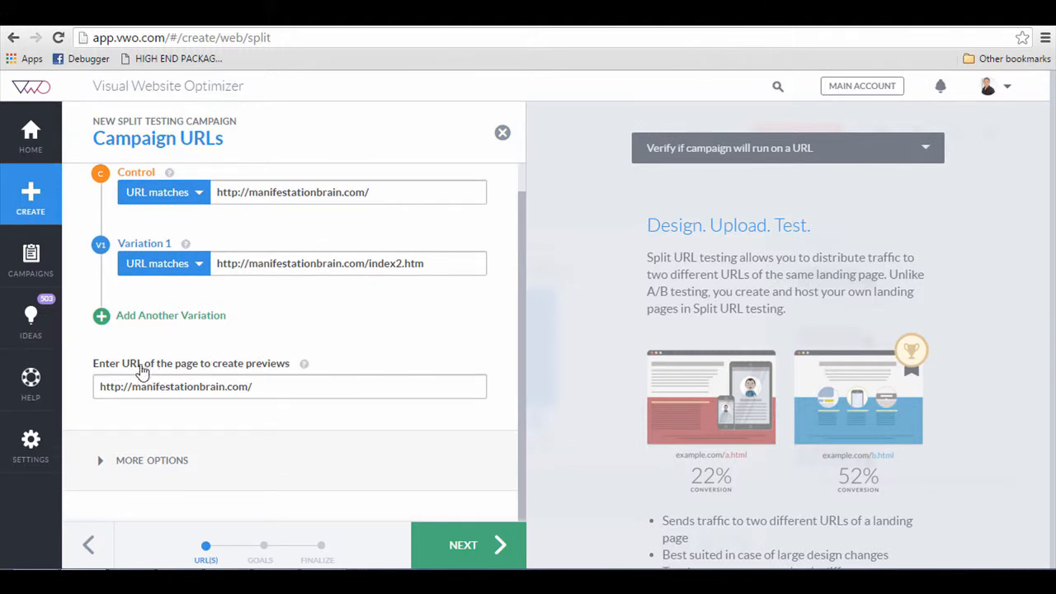
mouse_move(304, 371)
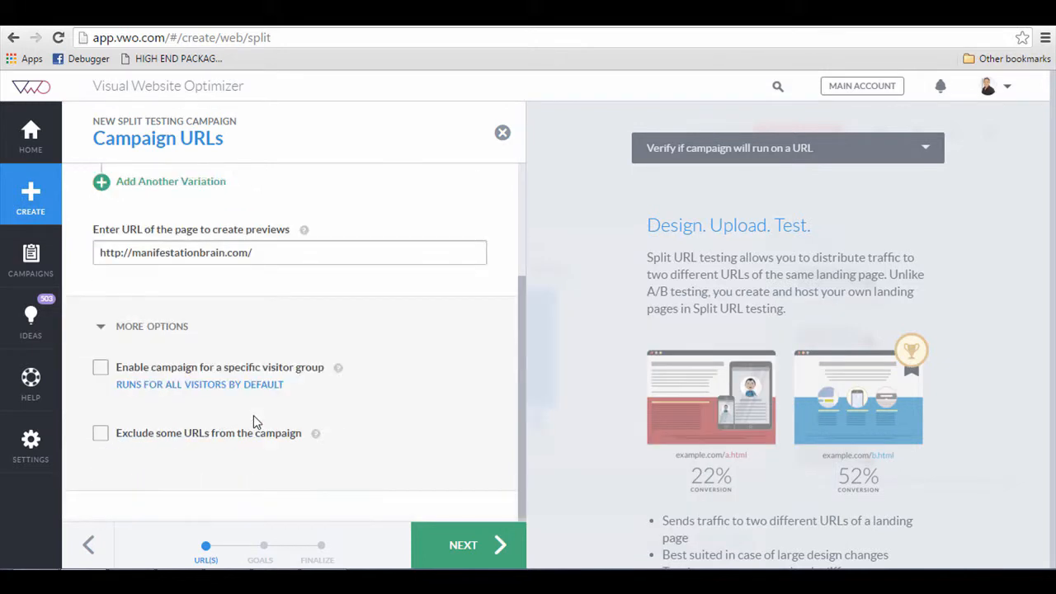
mouse_move(193, 380)
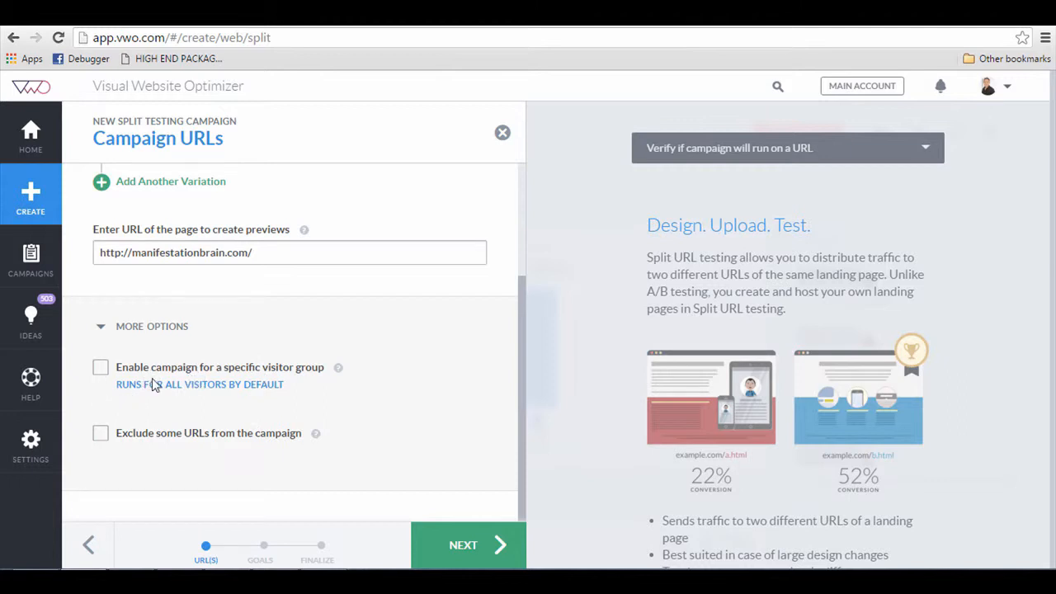
mouse_move(129, 442)
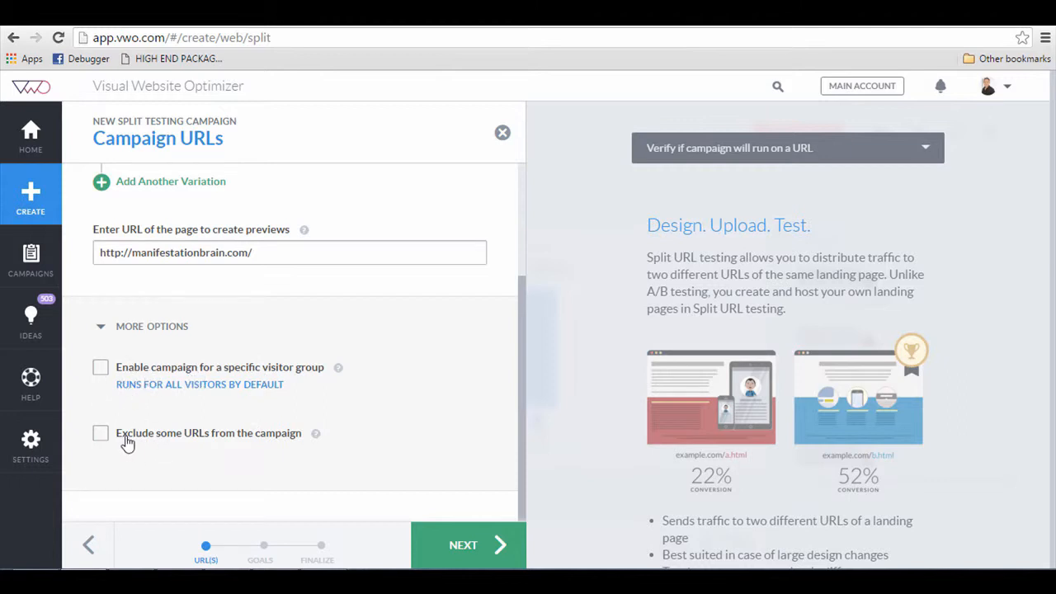
mouse_move(362, 463)
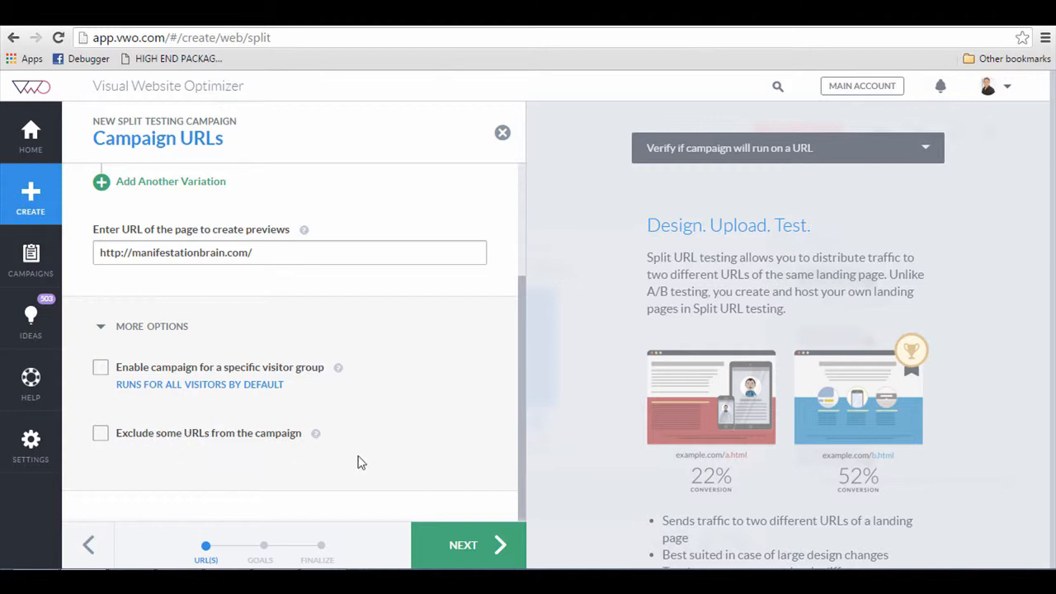
click(469, 544)
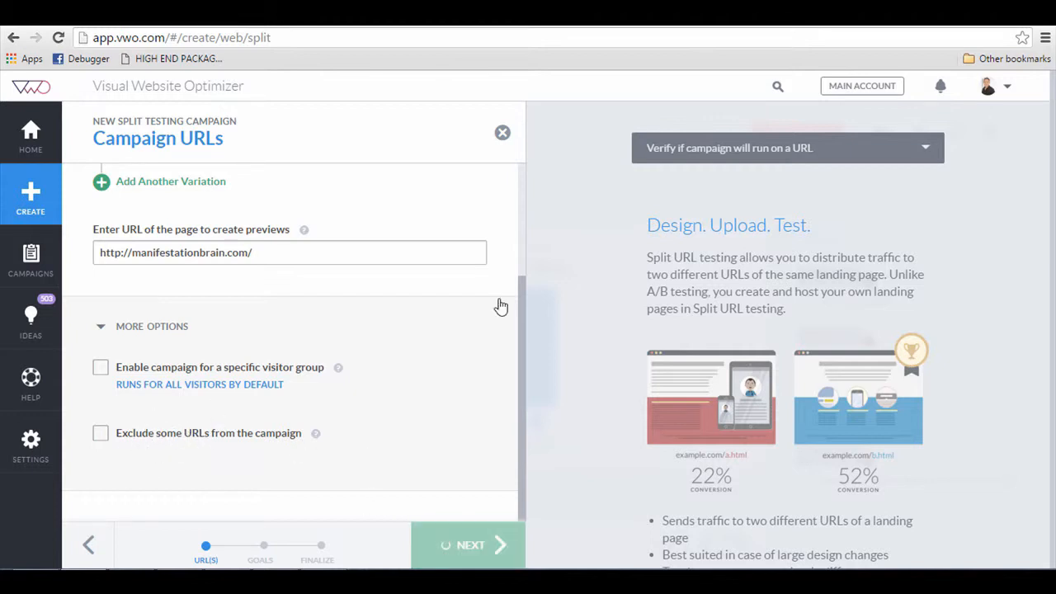
click(468, 545)
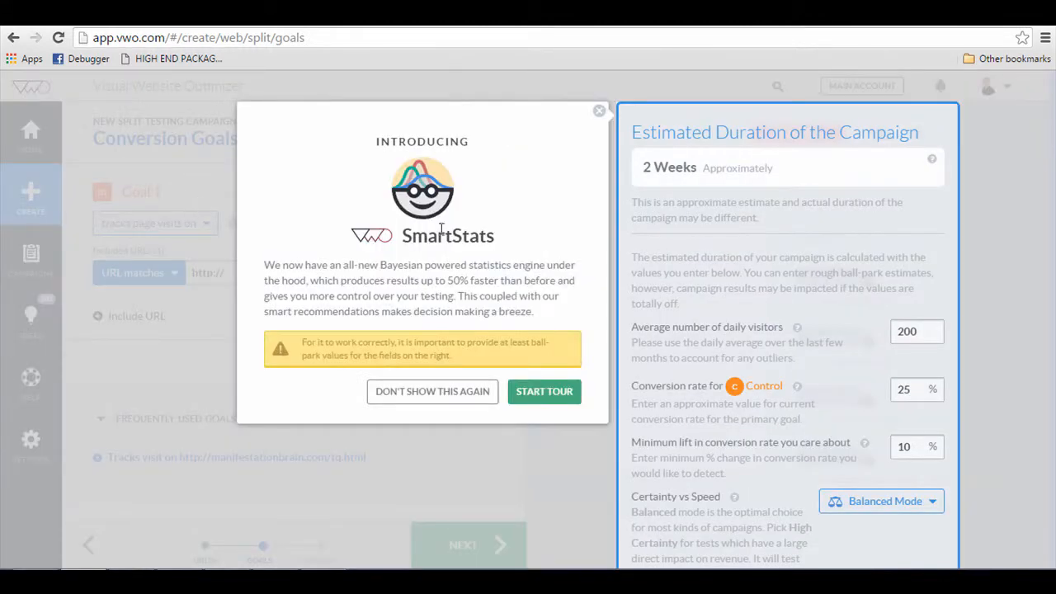
click(599, 110)
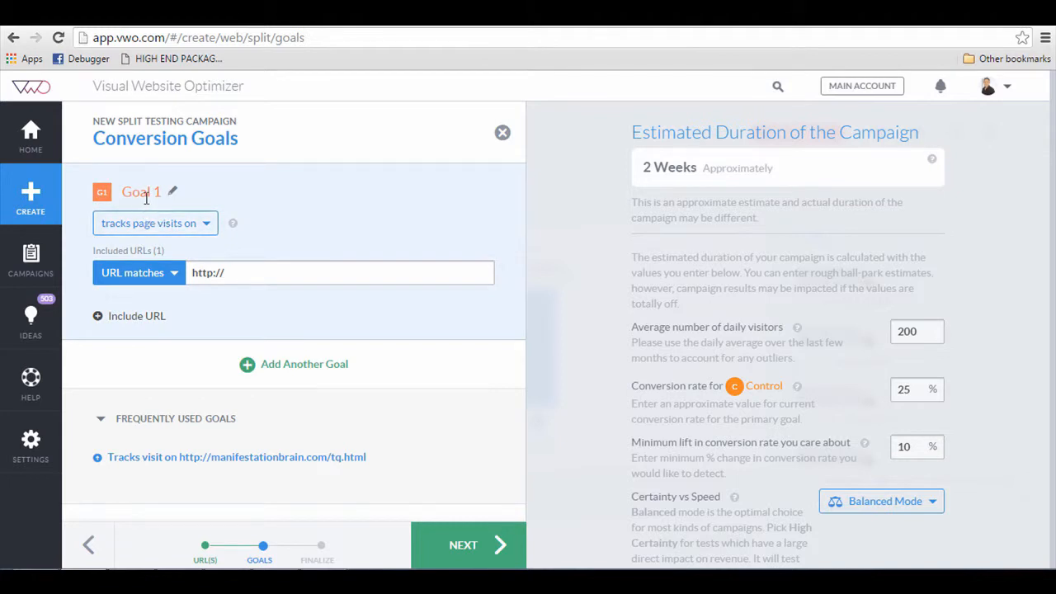
click(155, 223)
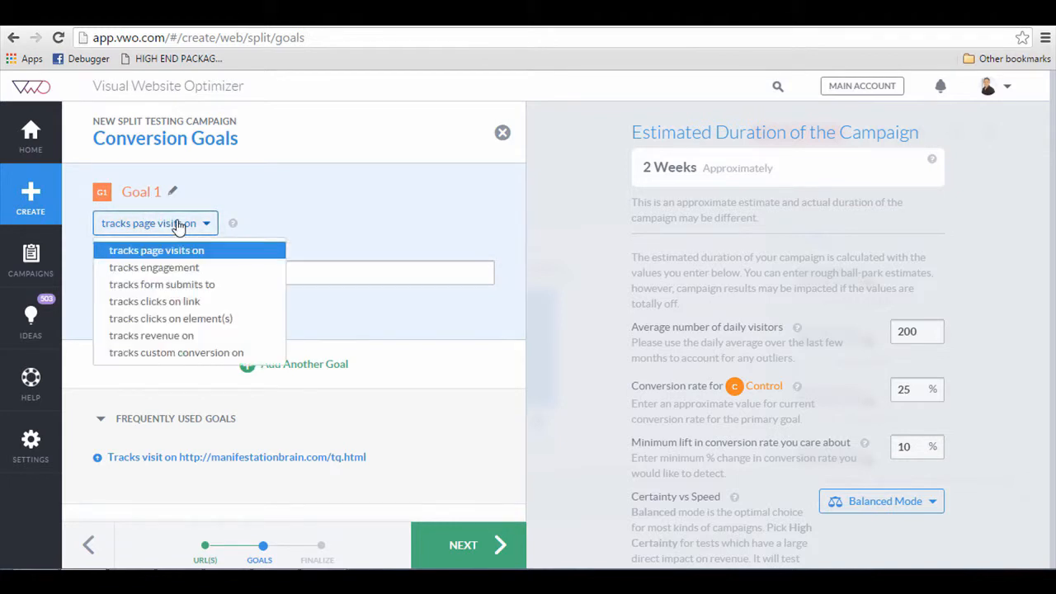
mouse_move(175, 251)
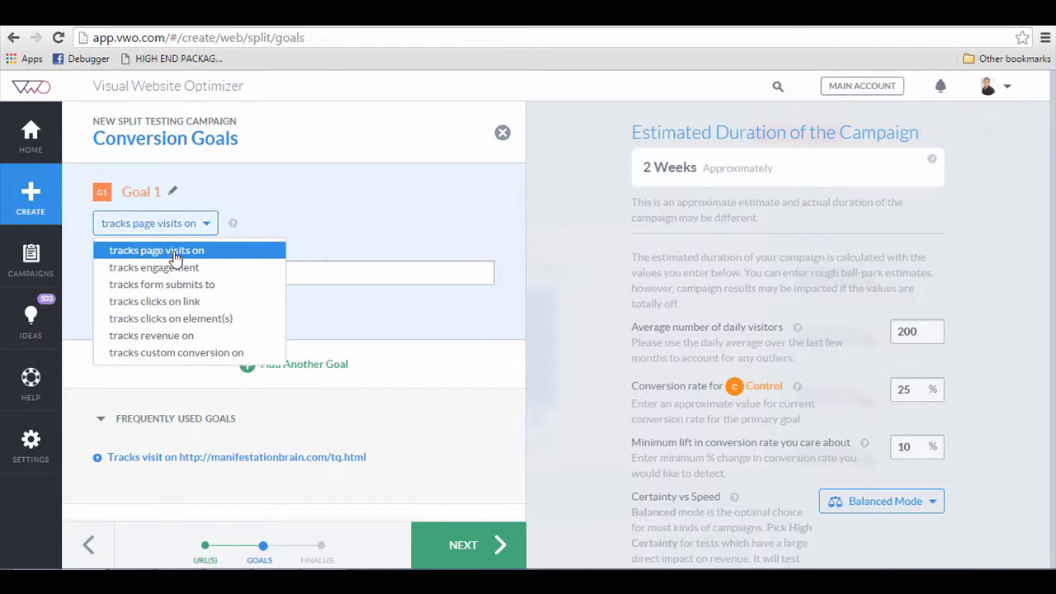
click(155, 251)
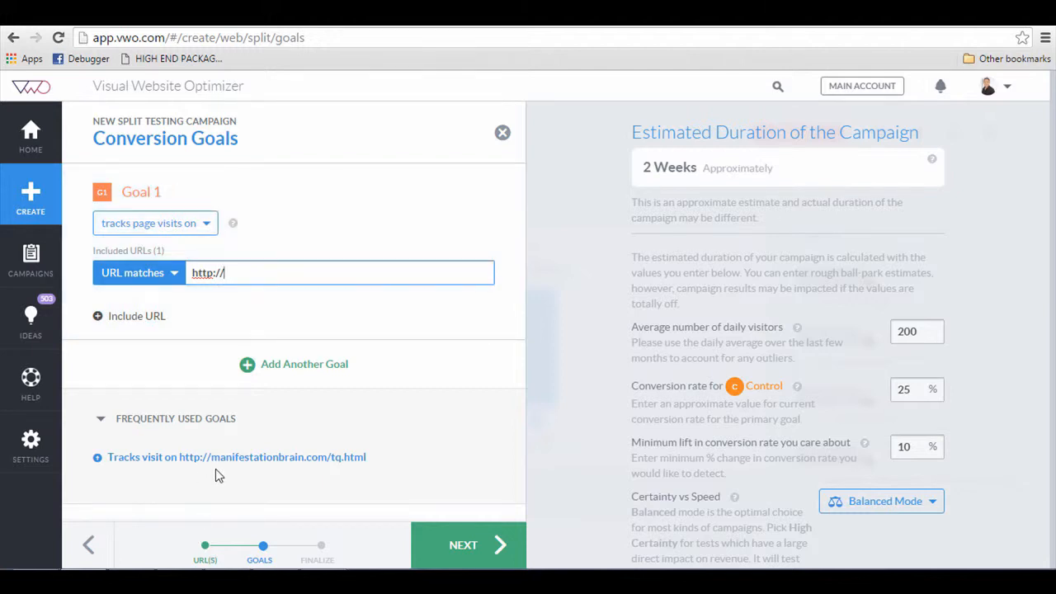
click(236, 457)
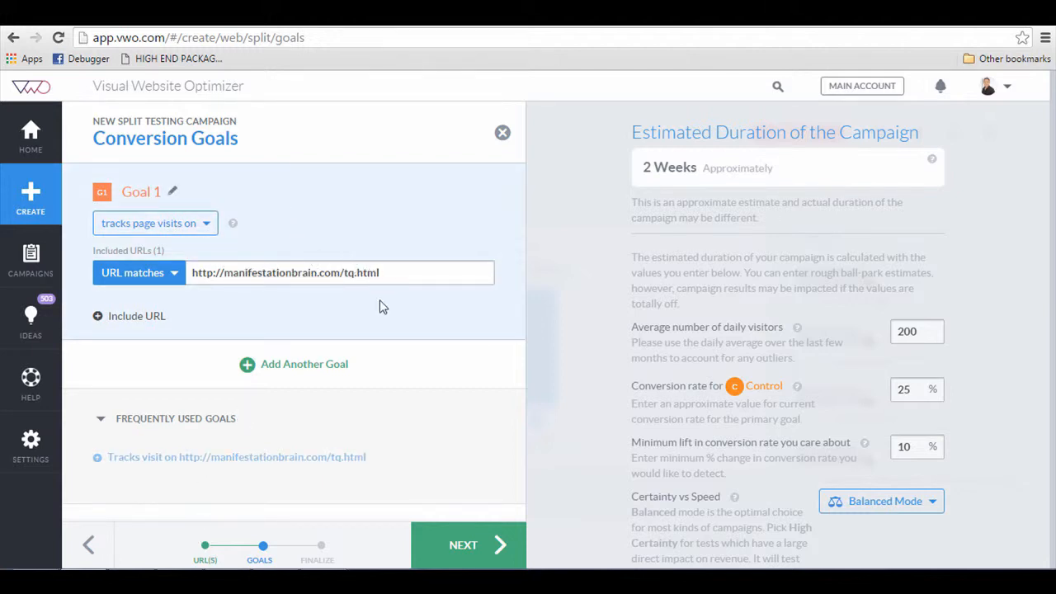
click(396, 272)
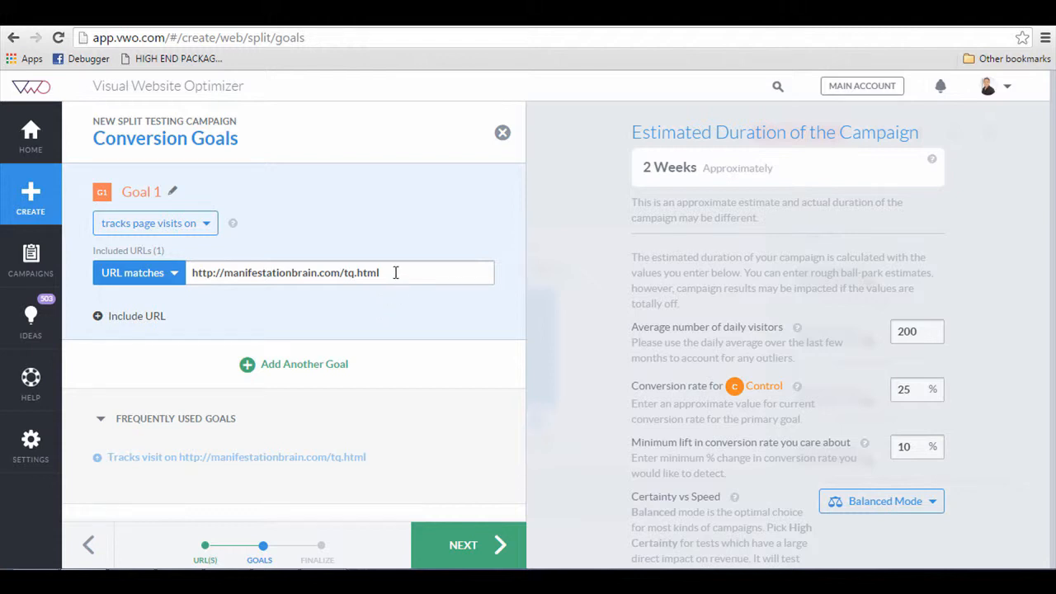
mouse_move(410, 317)
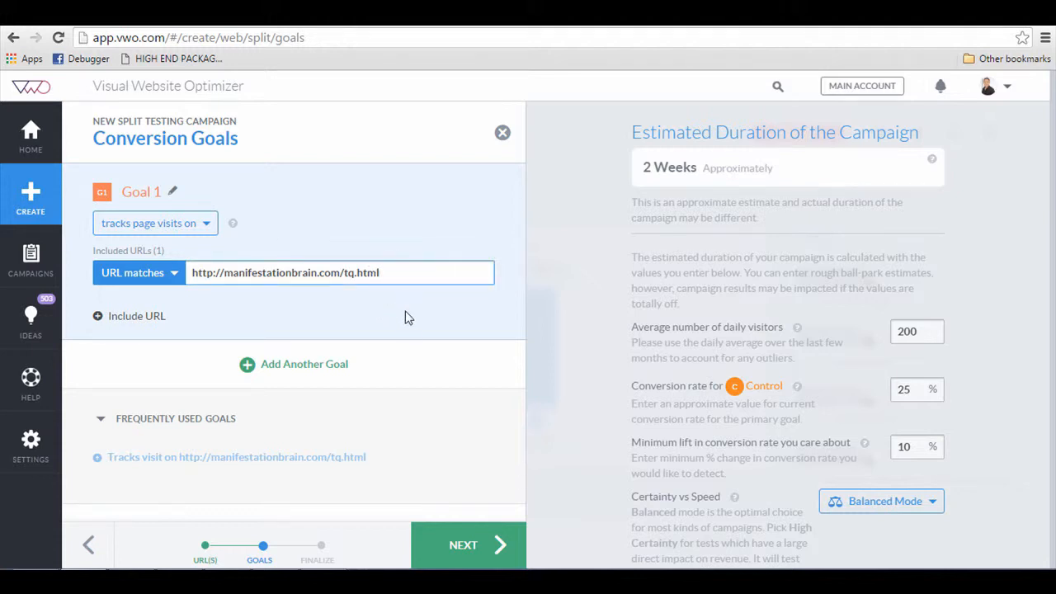
click(372, 272)
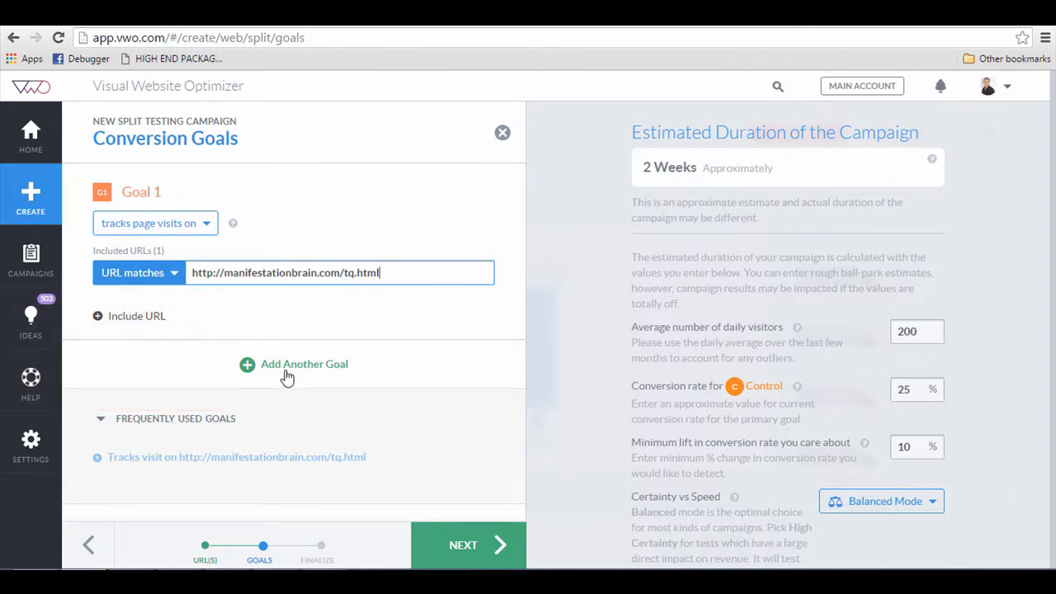
Add and remove a second goal, then continue to Campaign Settings with the single tq.html goal
click(293, 364)
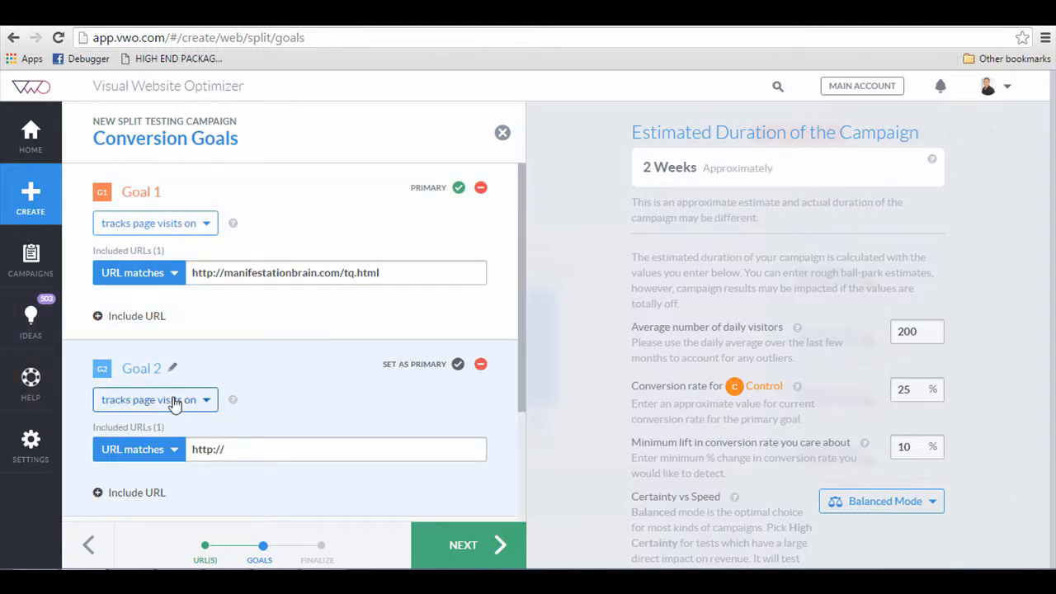
click(155, 399)
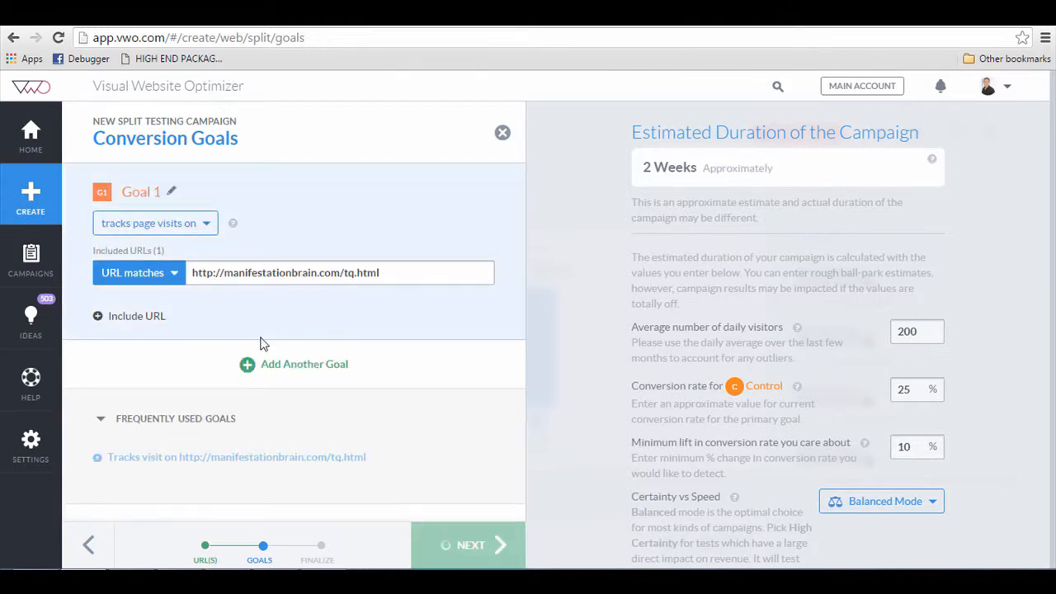
mouse_move(403, 320)
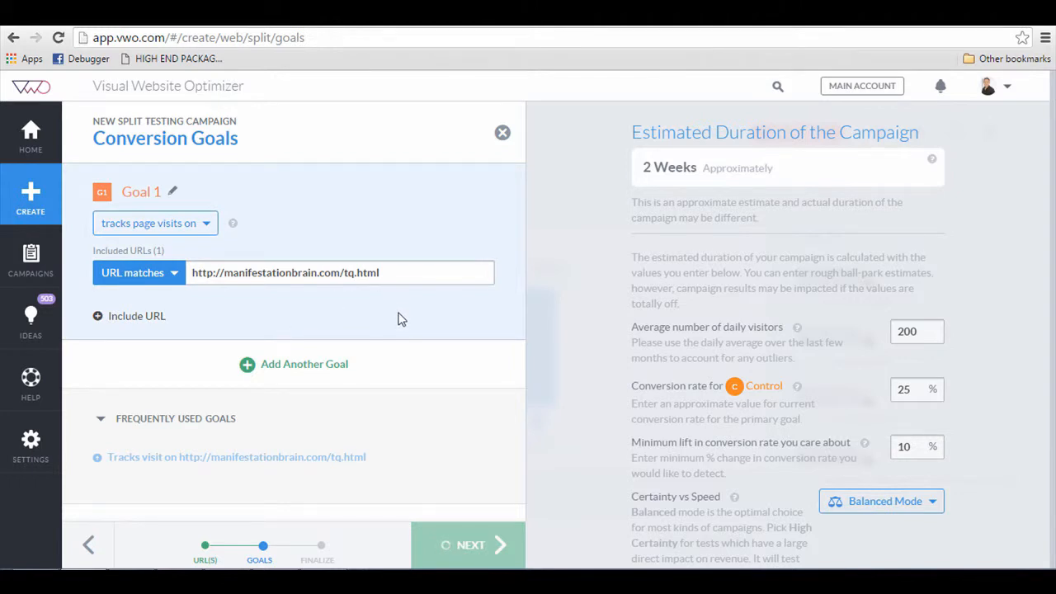
click(469, 544)
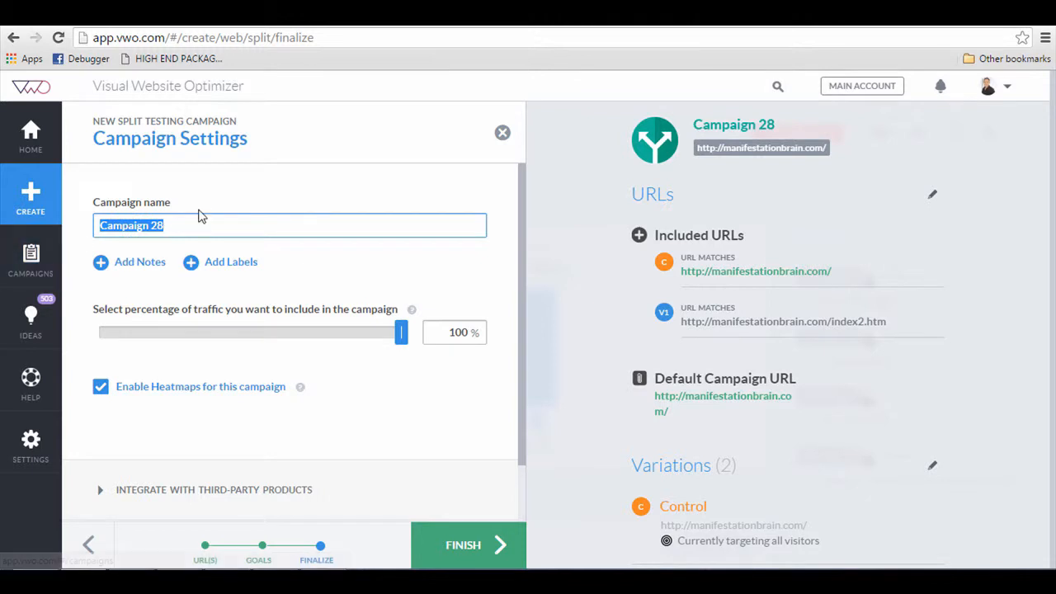
Name the campaign 'Manifestation Brain - Split Test', keeping 100% traffic and heatmaps enabled
text(PD)
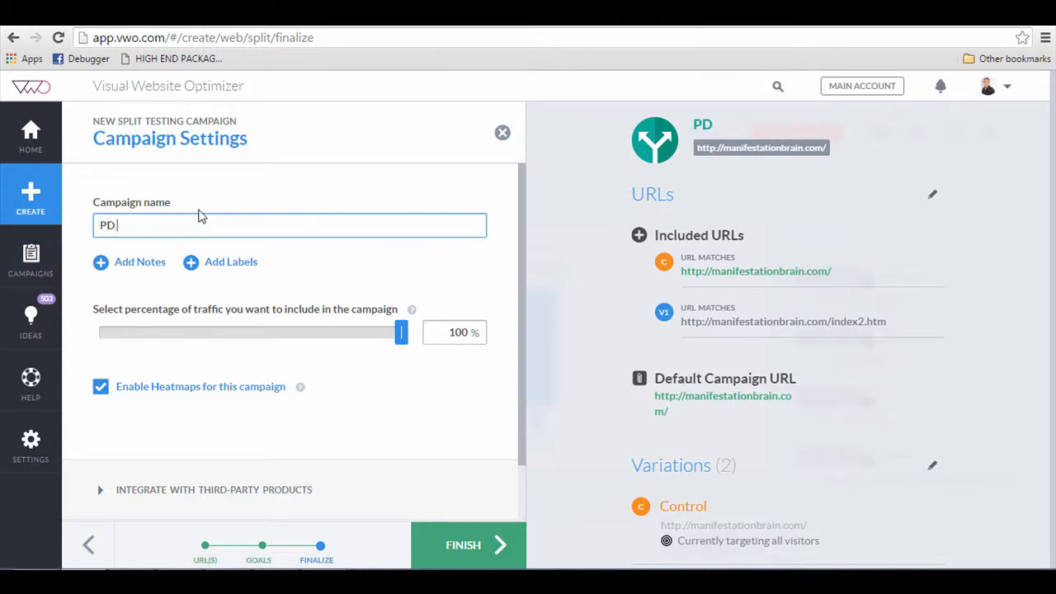
text(Manif)
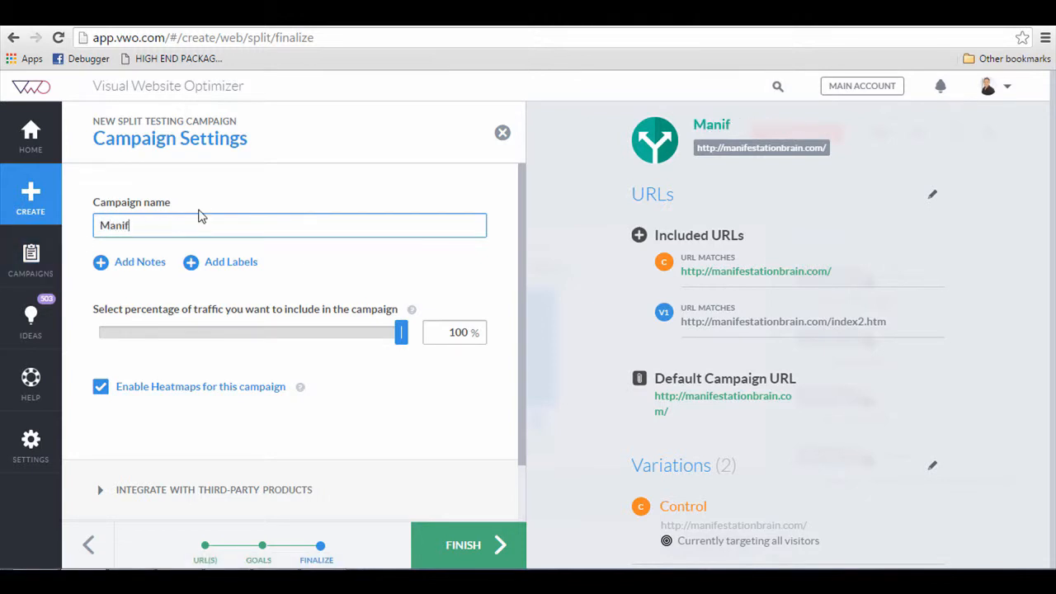
text(estation)
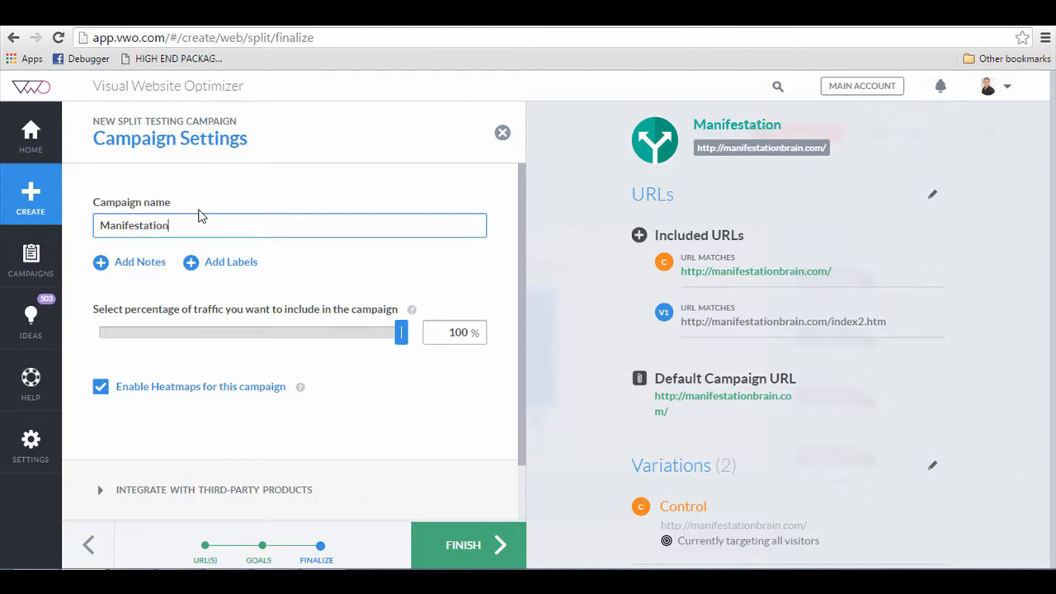
text(Brain - Split Test)
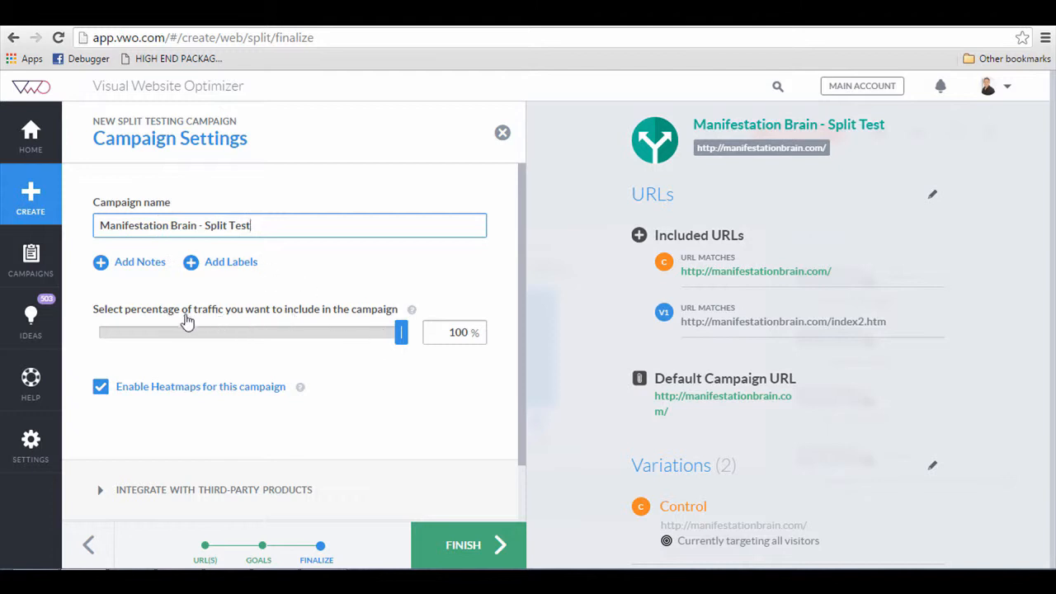
mouse_move(350, 346)
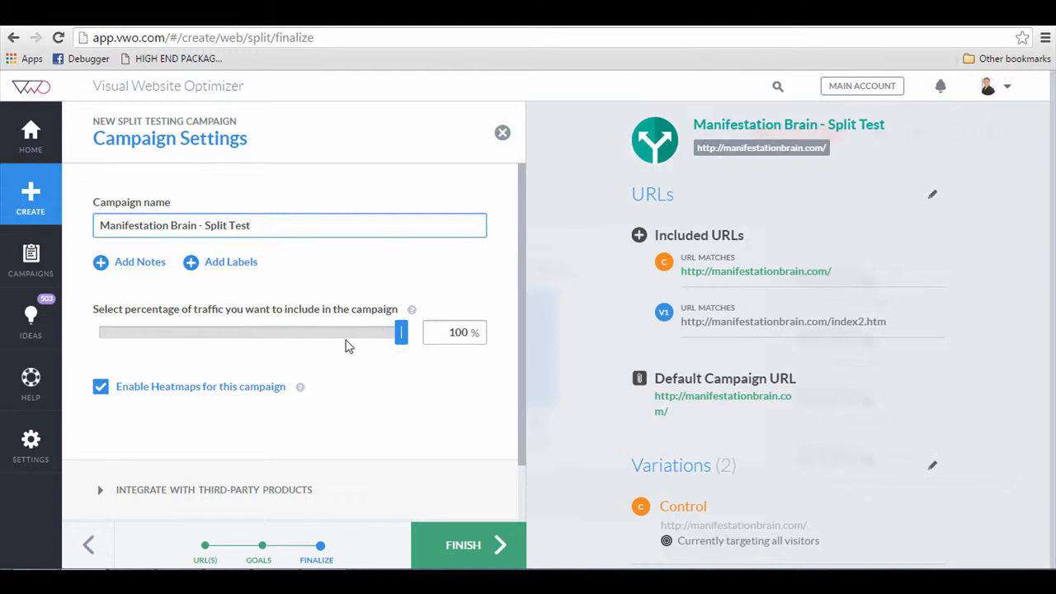
scroll(down, 3)
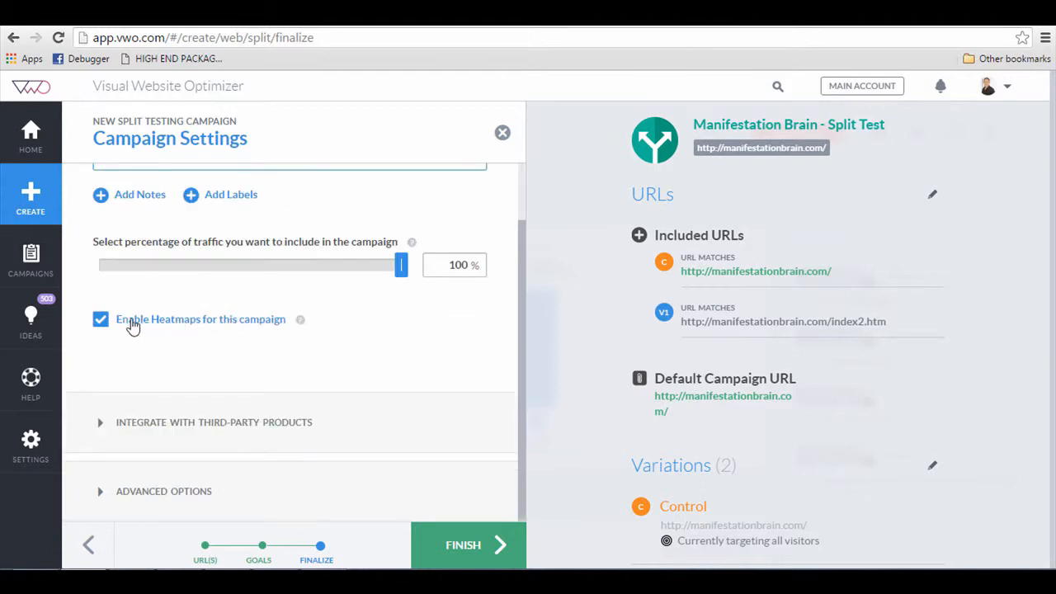
mouse_move(300, 325)
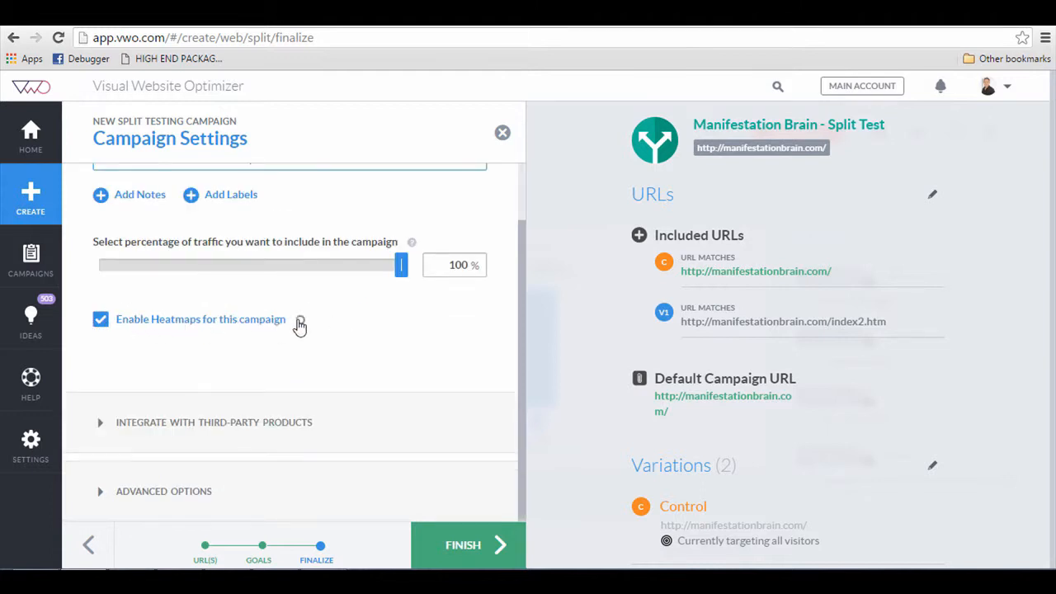
mouse_move(301, 327)
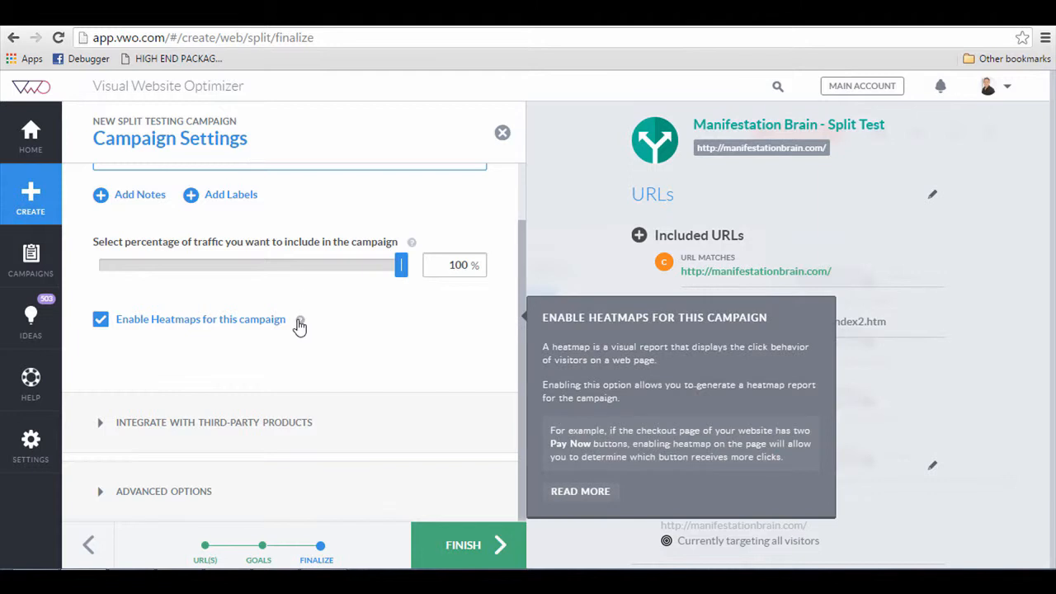
mouse_move(337, 314)
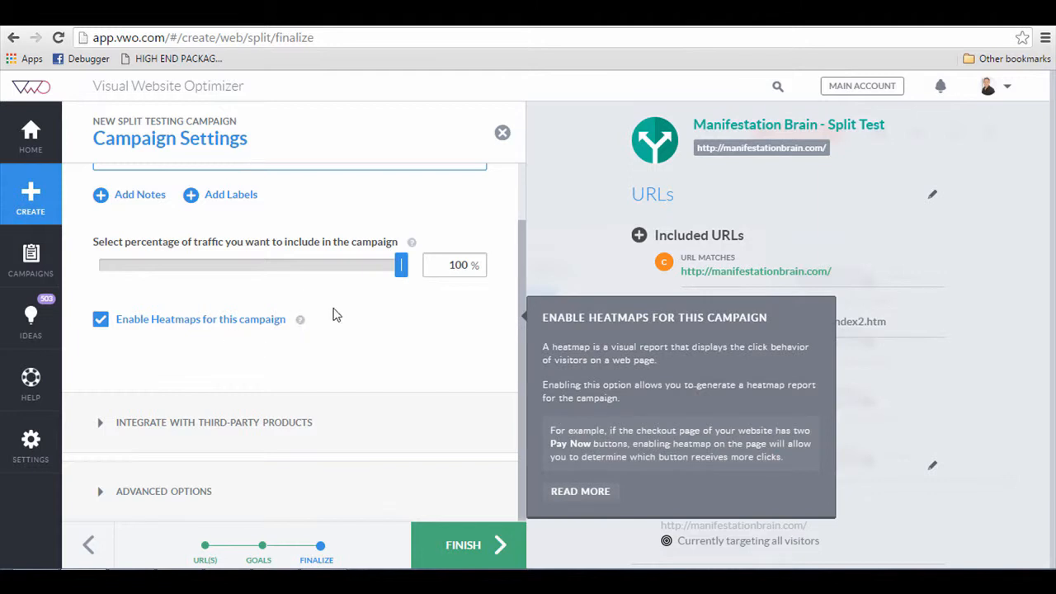
mouse_move(277, 427)
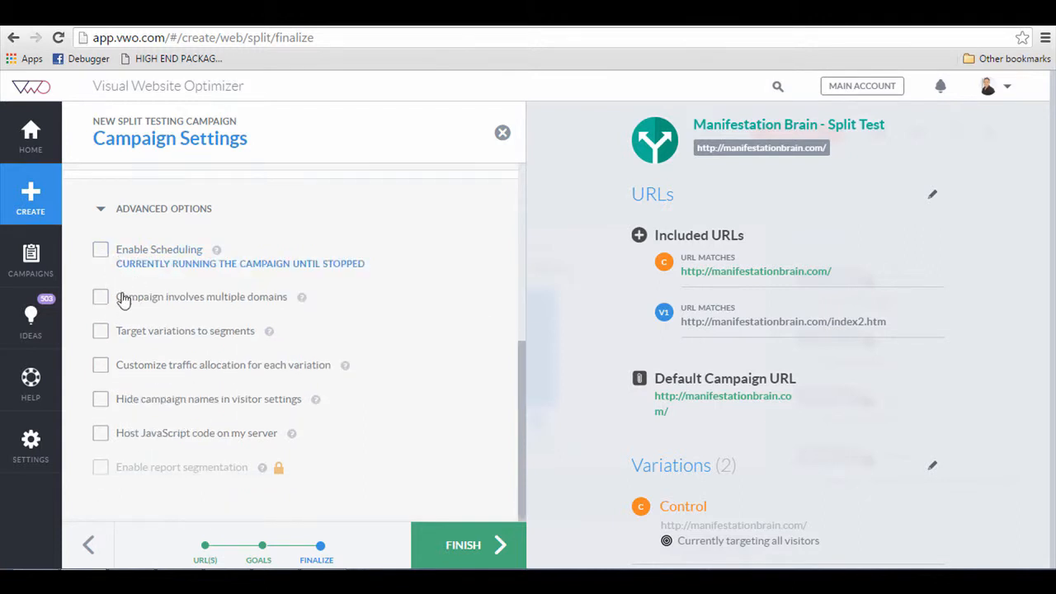
mouse_move(132, 397)
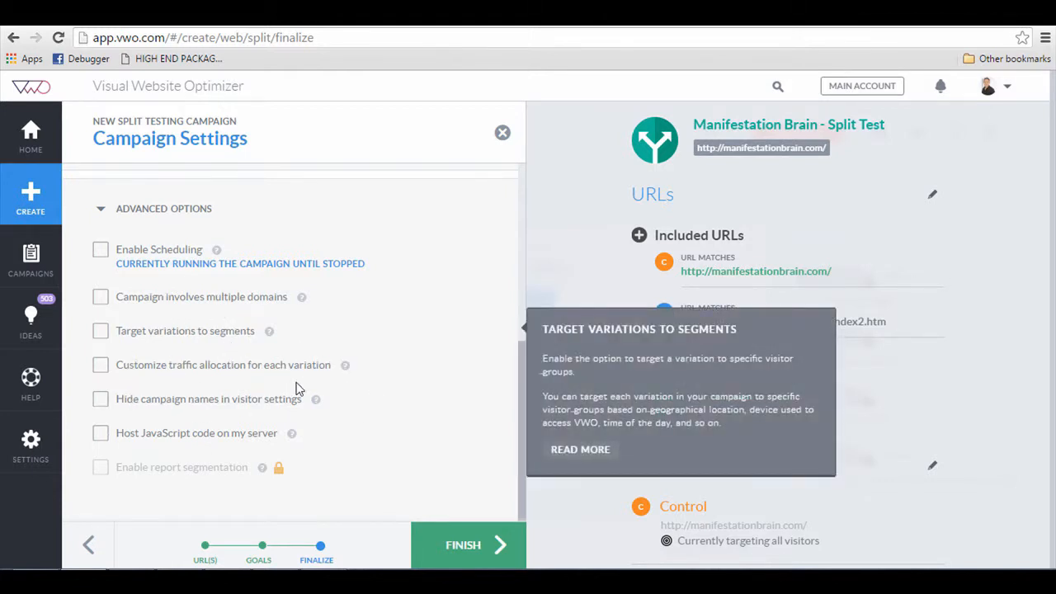
mouse_move(486, 551)
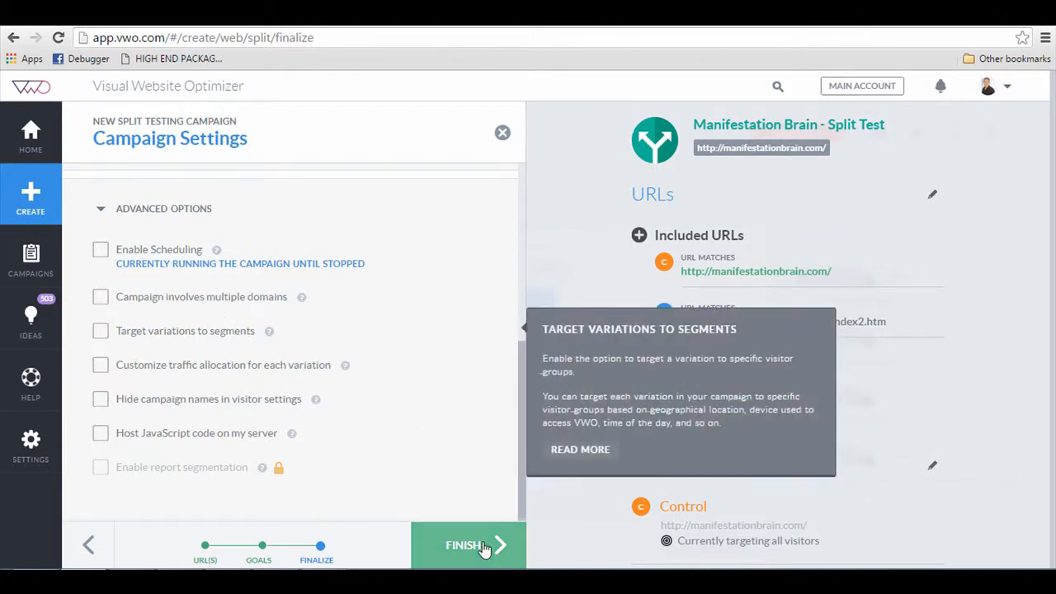
Finish creating the campaign and reach the Install VWO smart code section with its asynchronous code
click(468, 544)
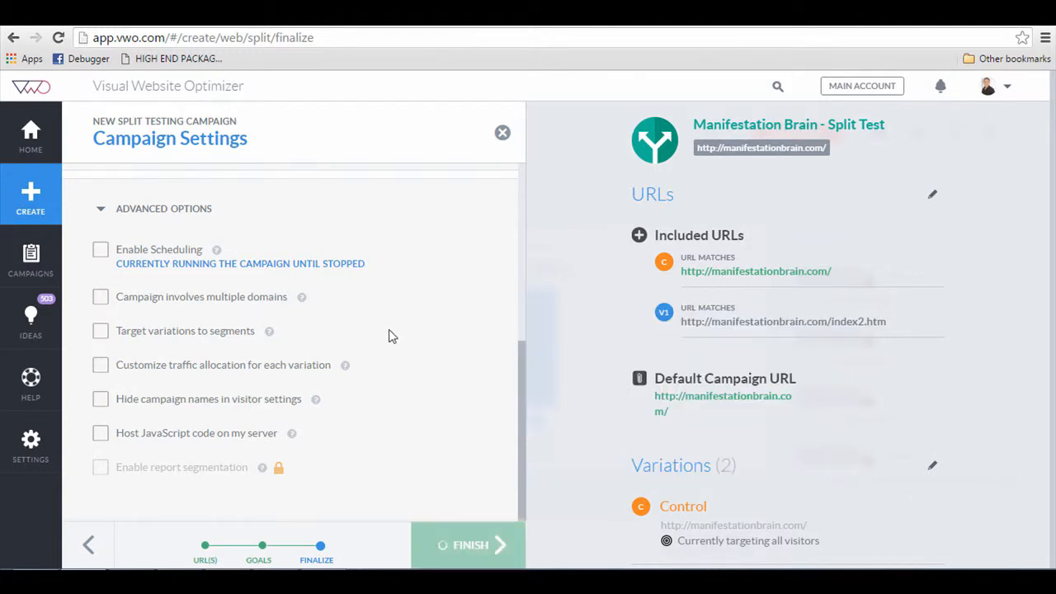
click(469, 544)
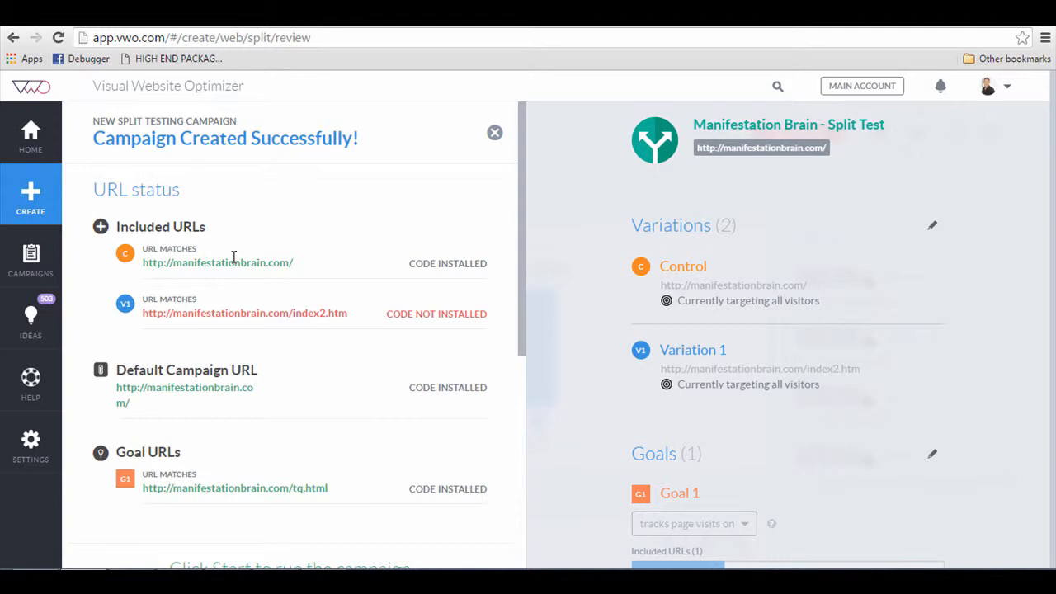
mouse_move(324, 316)
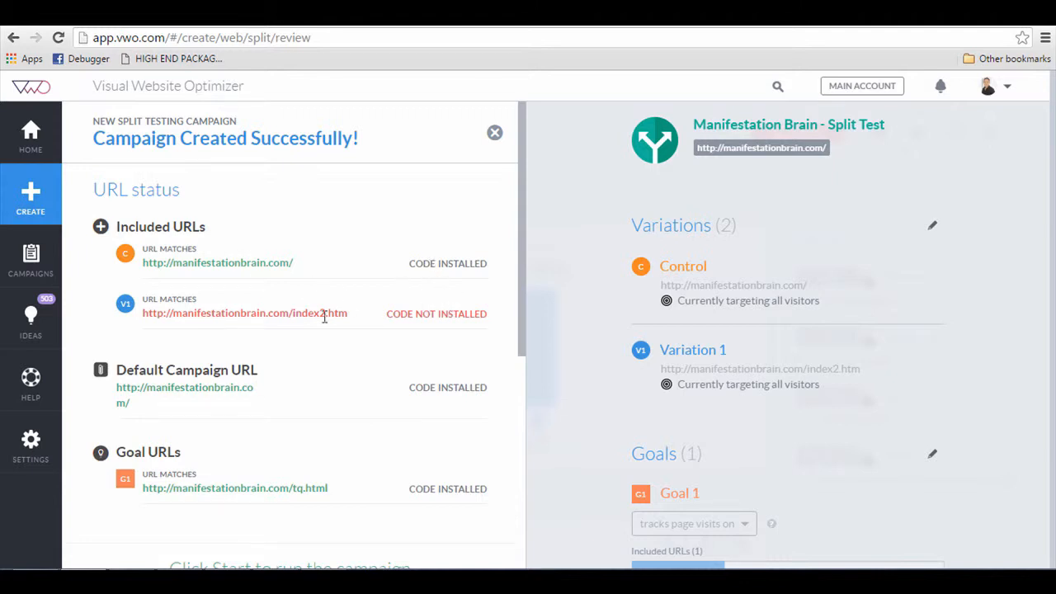
mouse_move(381, 333)
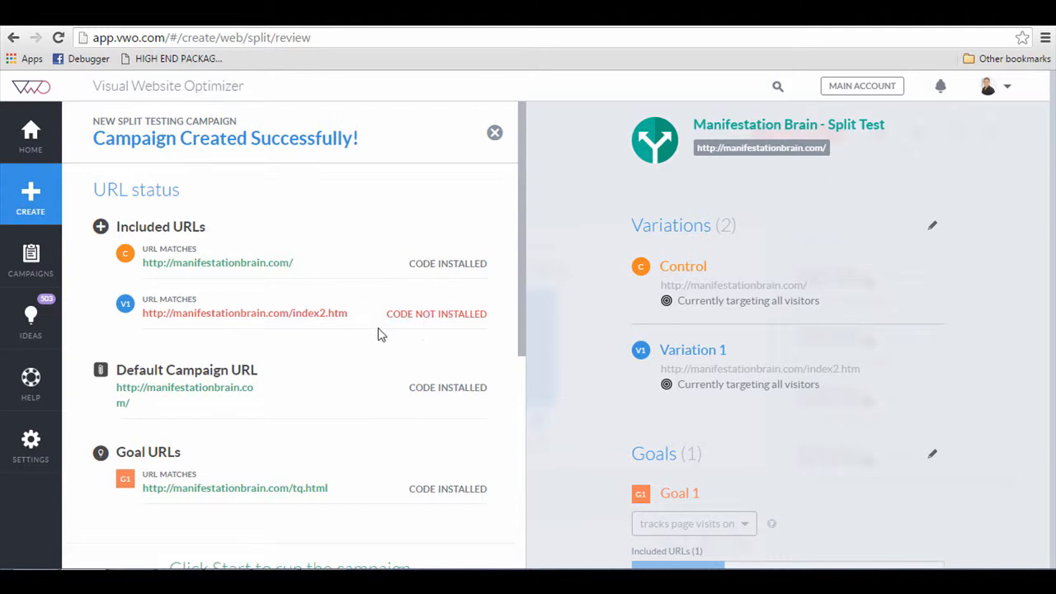
scroll(down, 3)
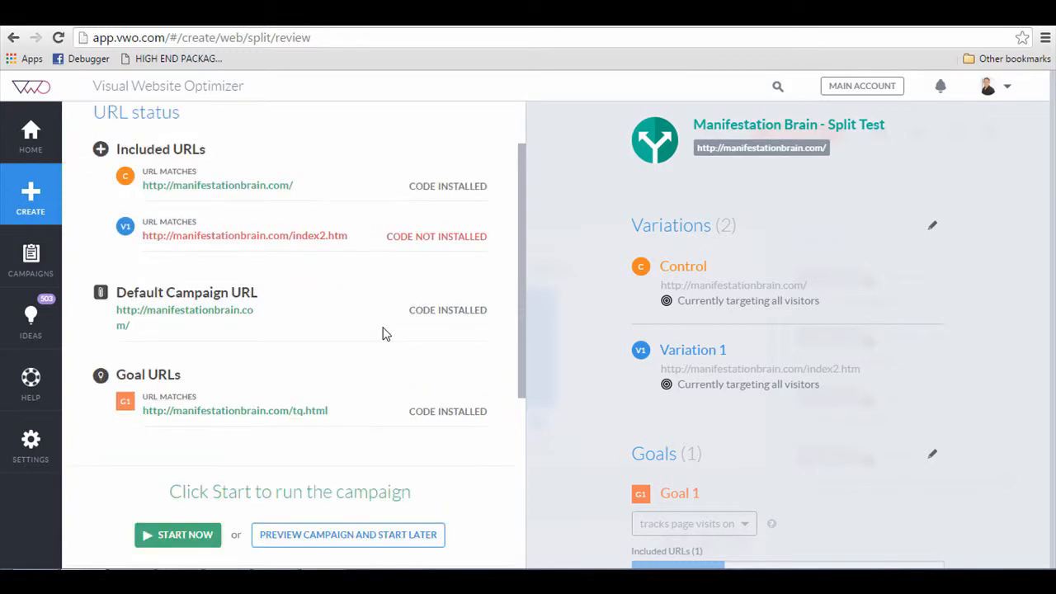
scroll(down, 3)
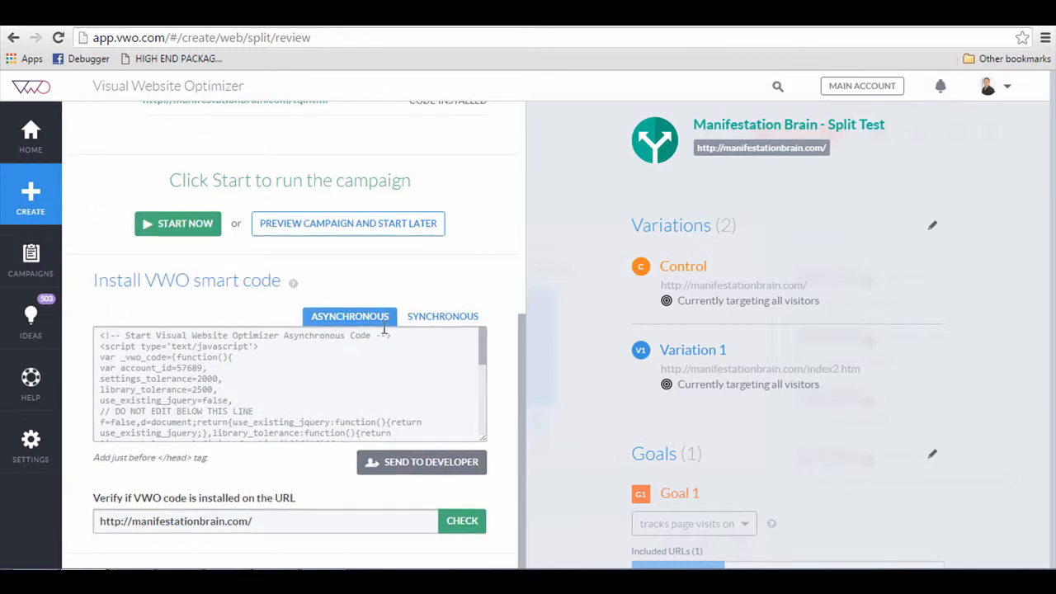
mouse_move(262, 304)
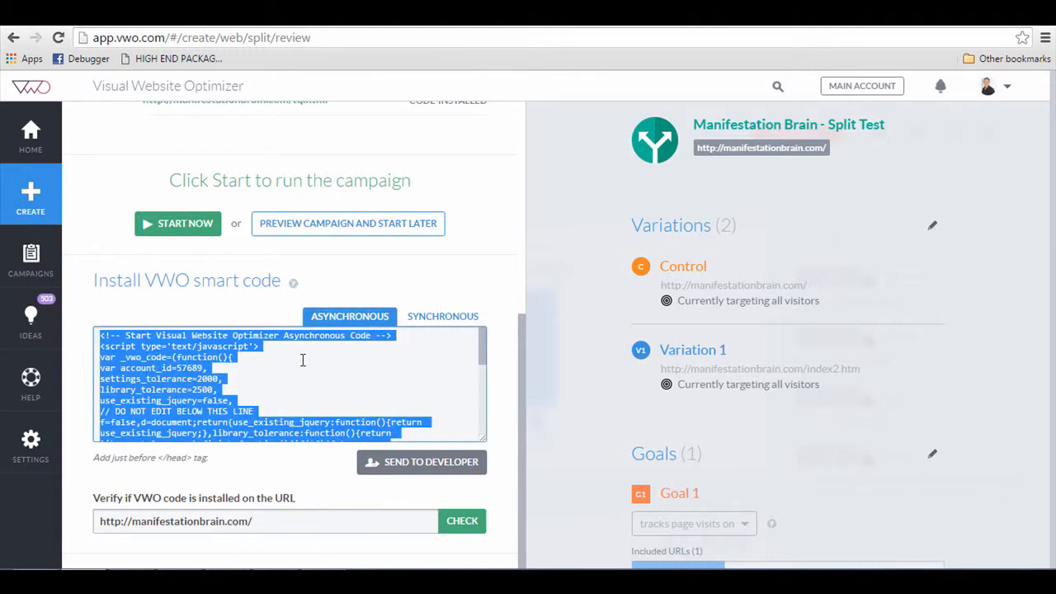
mouse_move(307, 356)
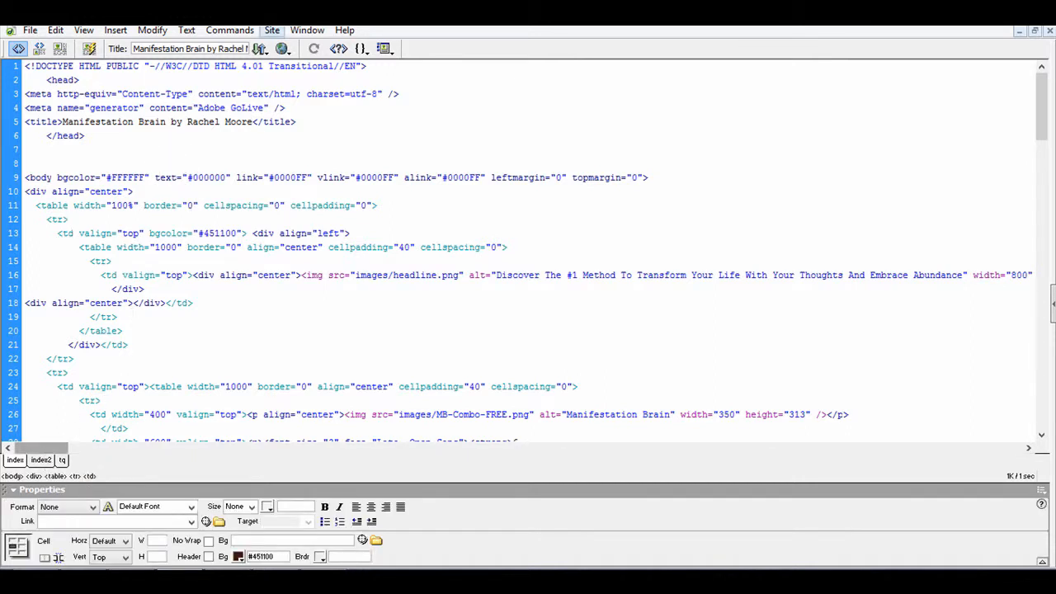
Paste the VWO asynchronous smart code into the page head after </title> and move to the next open page
click(125, 81)
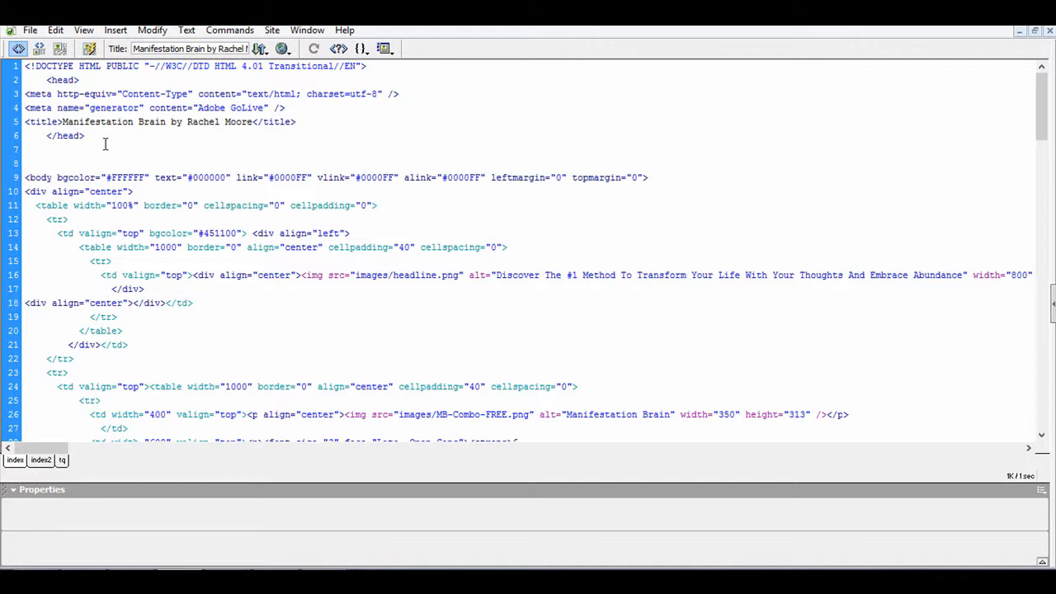
click(297, 122)
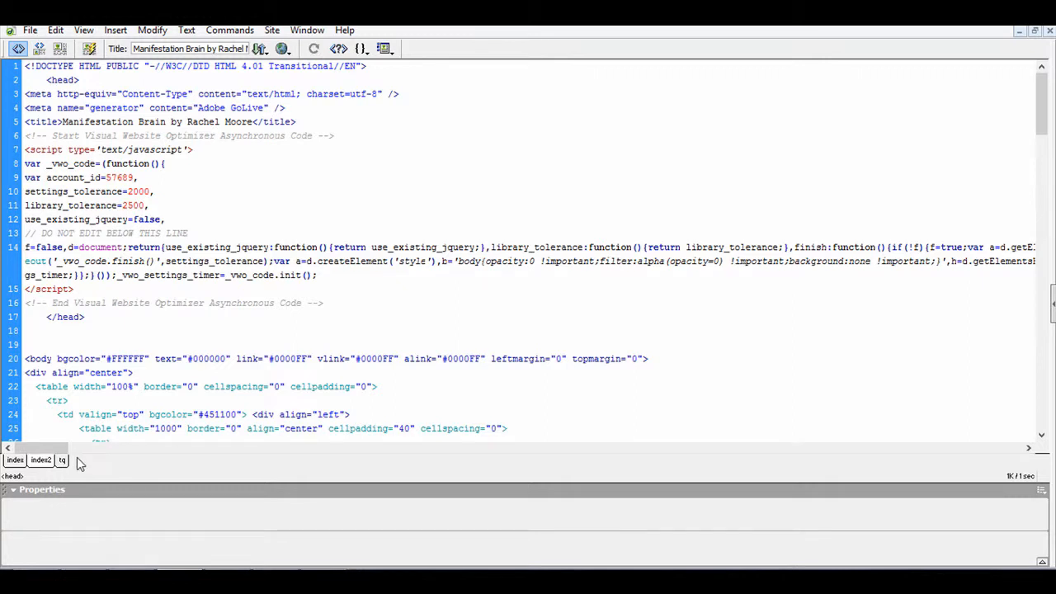
click(62, 460)
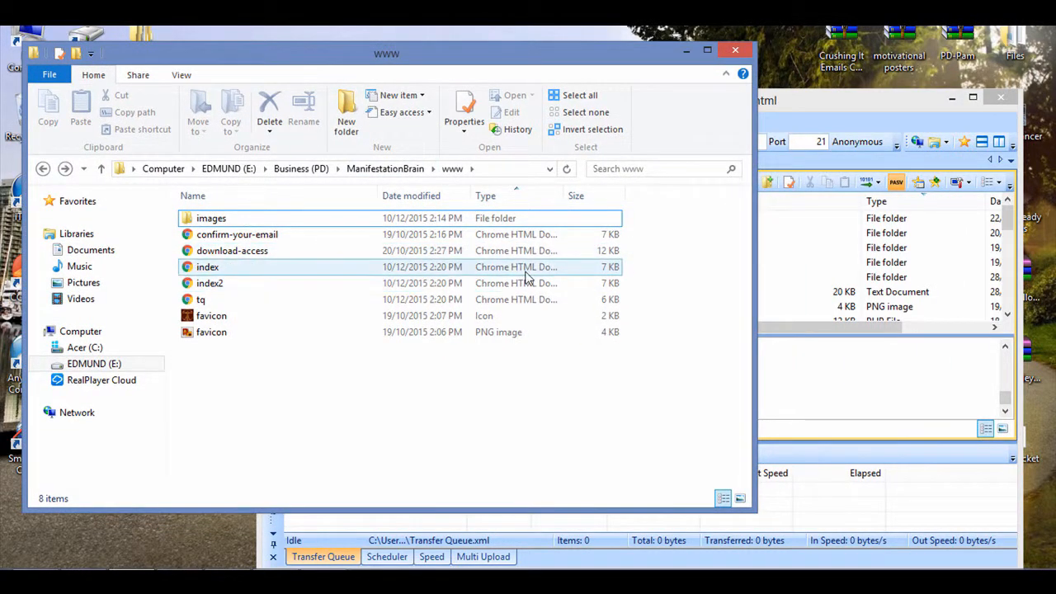
Upload the edited index, index2 and tq pages into the server's public_html folder via SmartFTP
click(208, 284)
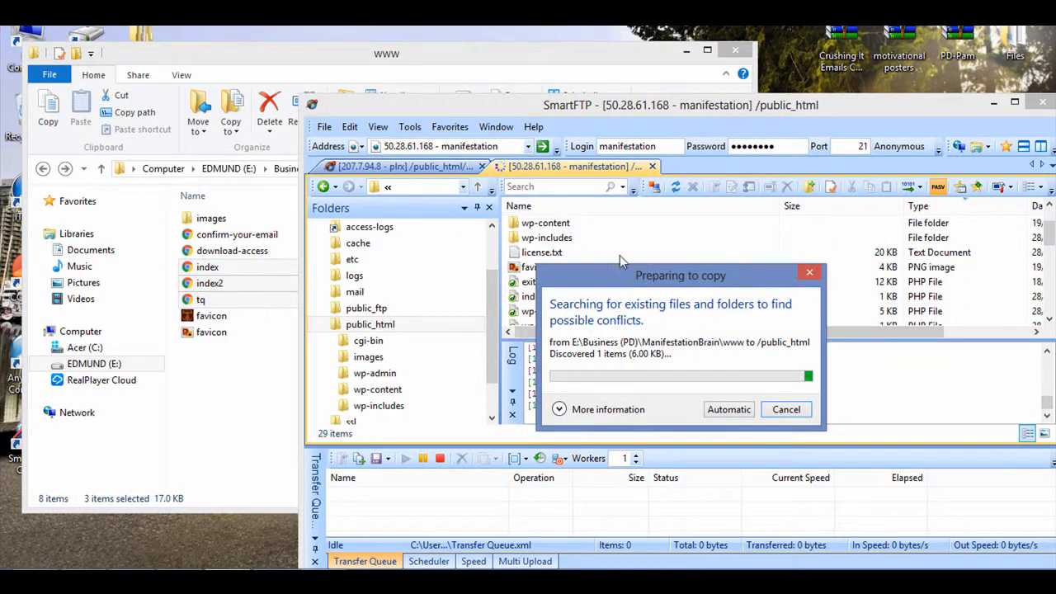
click(730, 409)
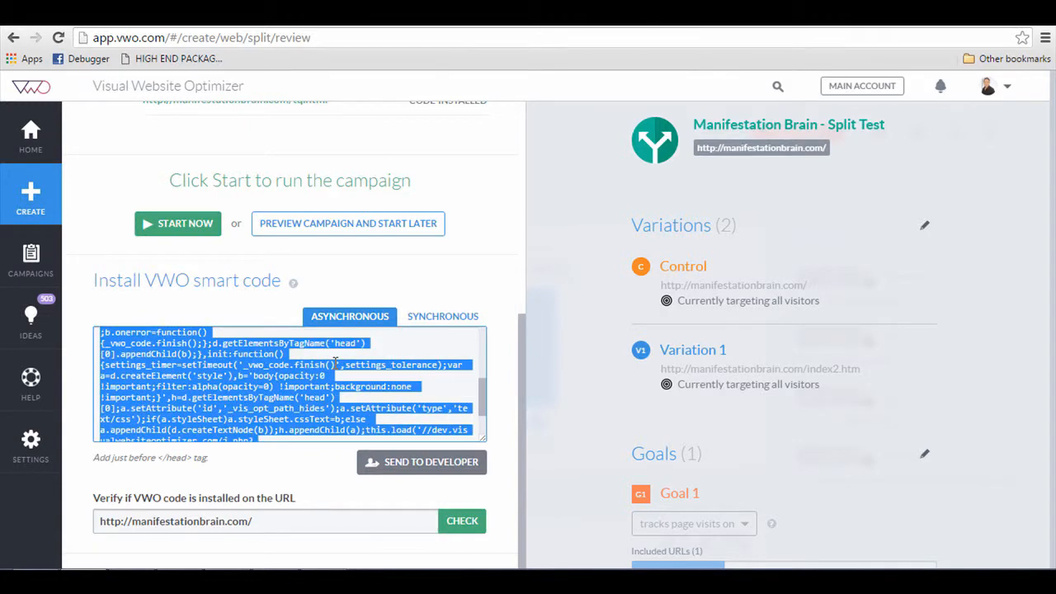
Verify the smart code is installed on manifestationbrain.com, then switch the check URL to index2.htm
click(505, 378)
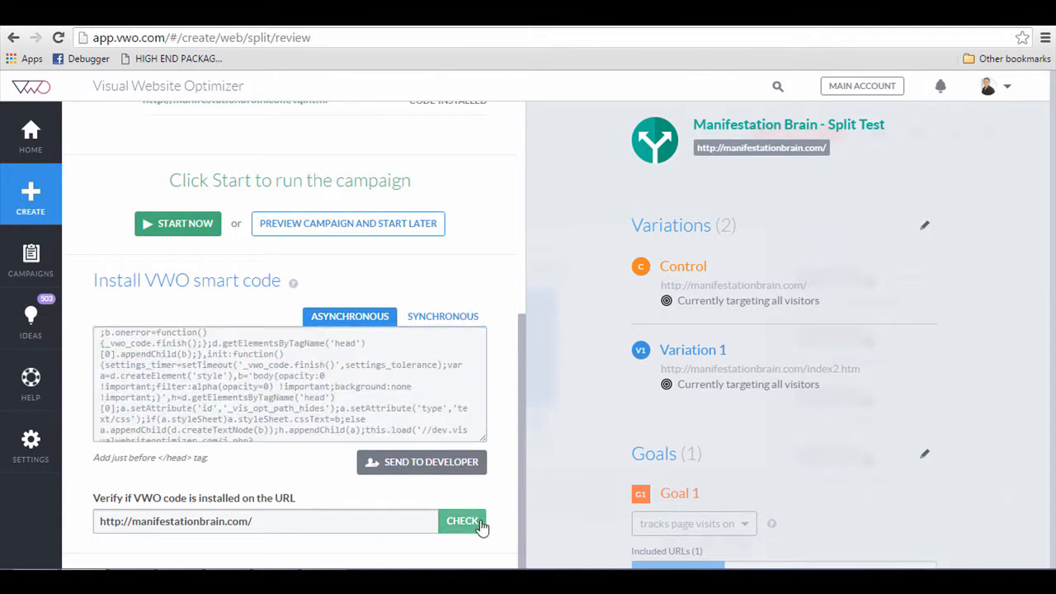
click(462, 522)
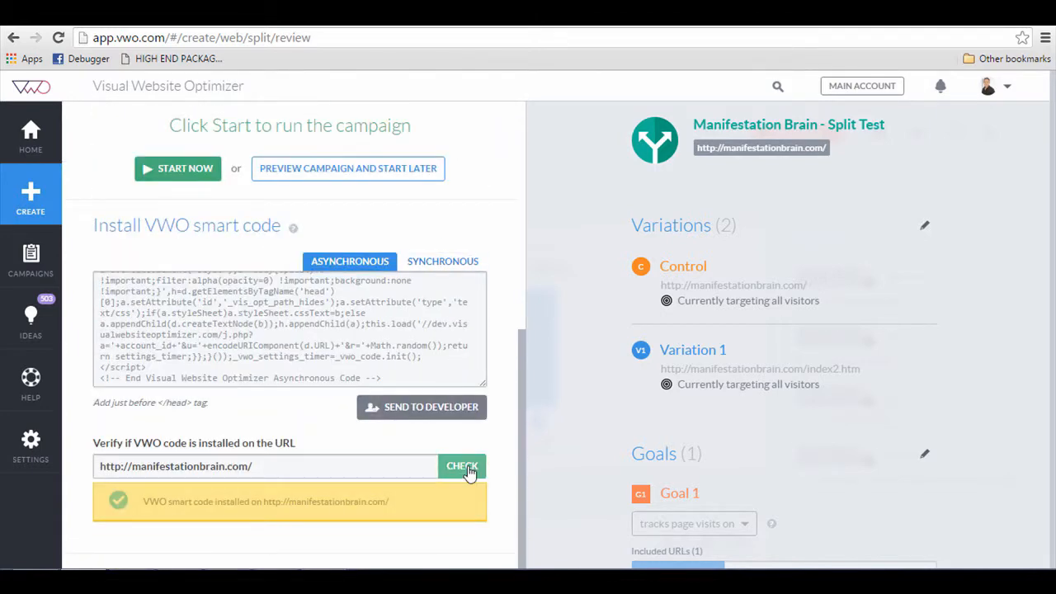
click(462, 465)
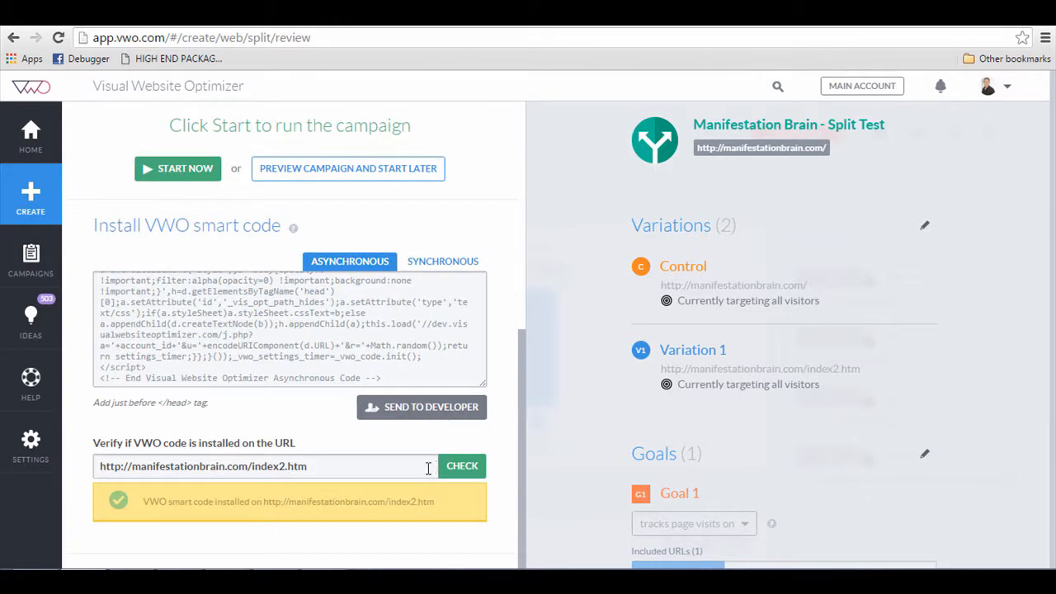
mouse_move(405, 474)
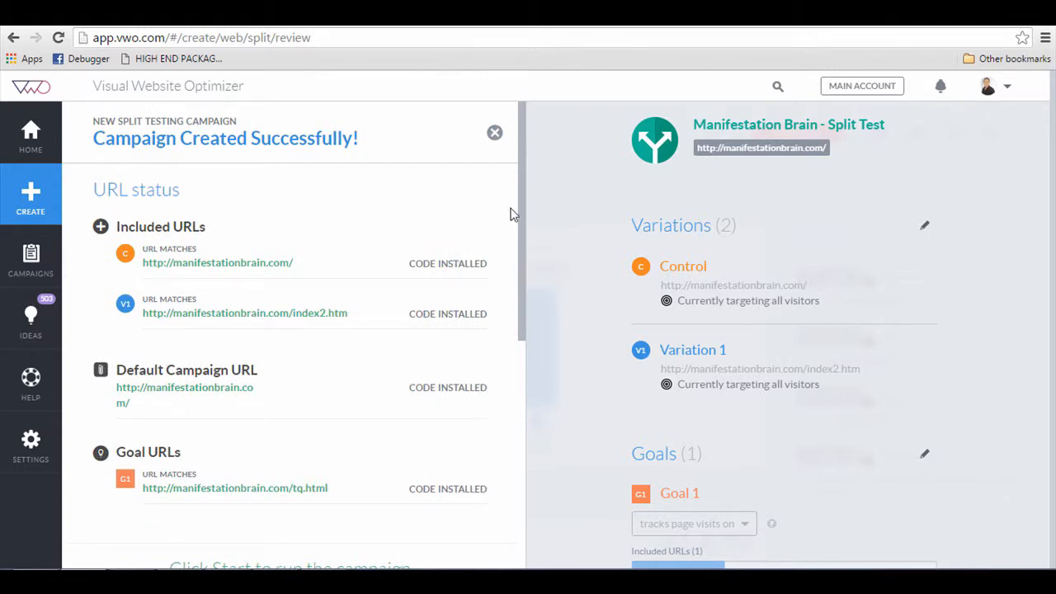
mouse_move(133, 268)
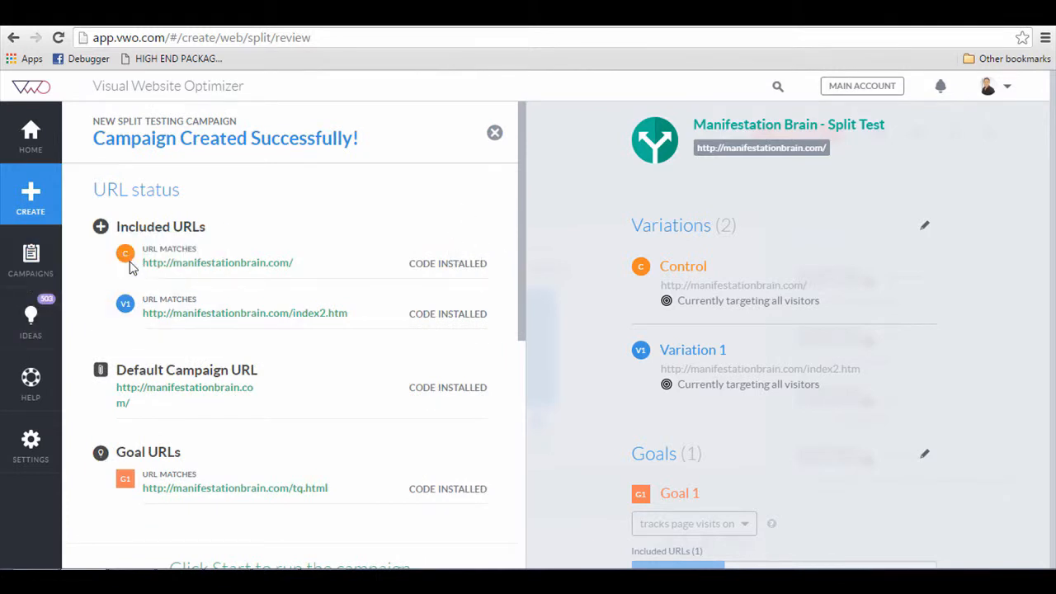
Show the Campaigns list with Manifestation Brain - Split Test marked not started
click(29, 256)
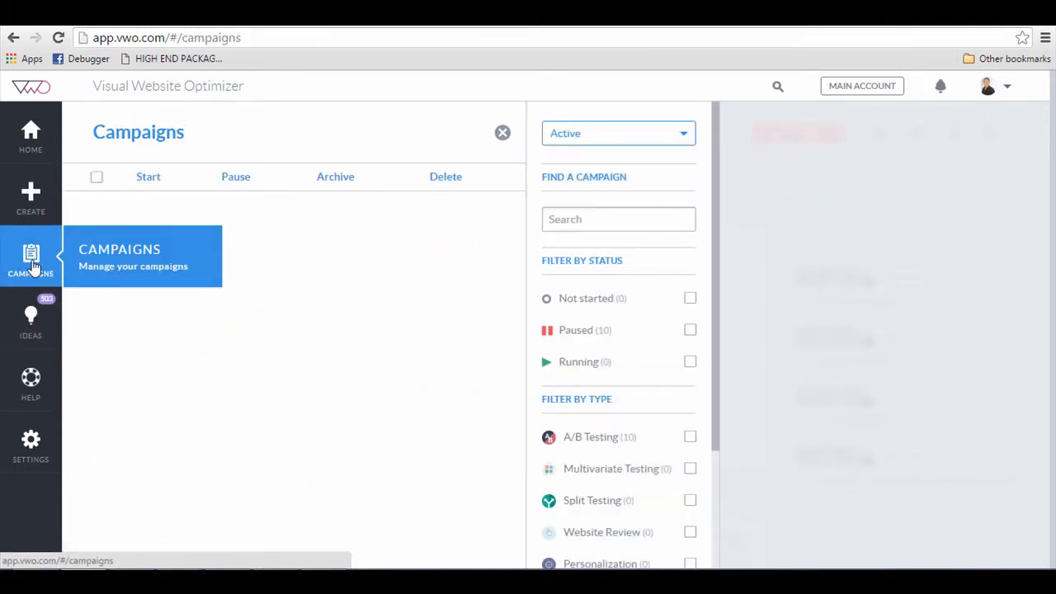
click(30, 256)
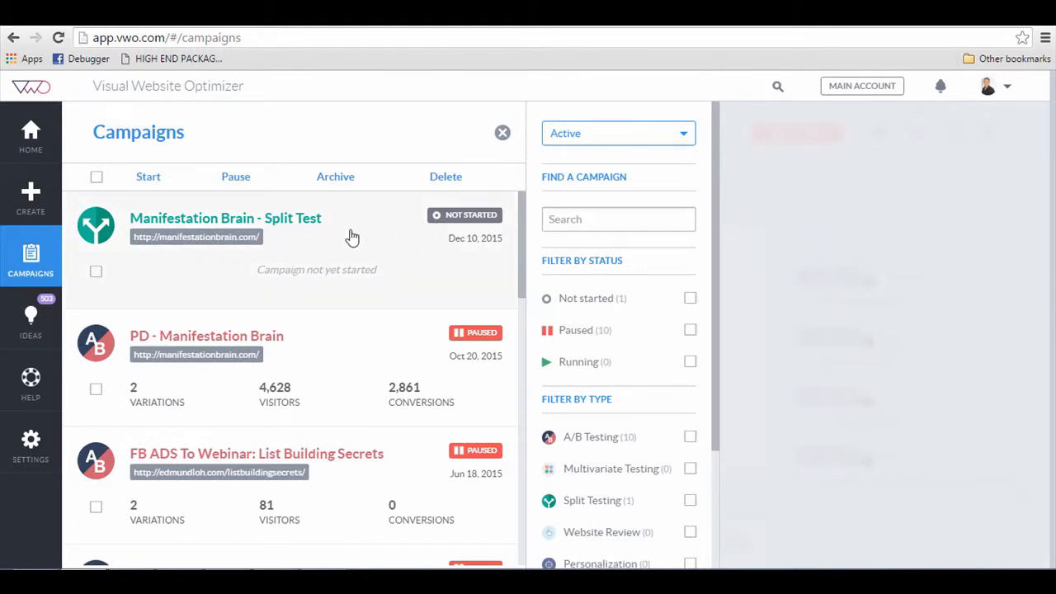
mouse_move(459, 224)
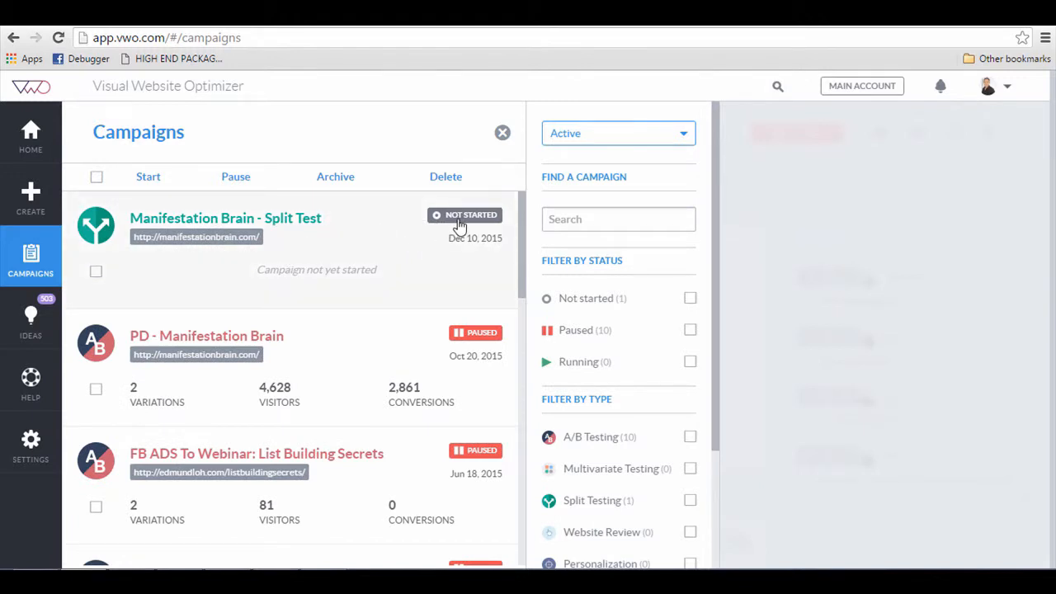
Start the 'Manifestation Brain - Split Test' campaign from its summary page so it runs
click(224, 218)
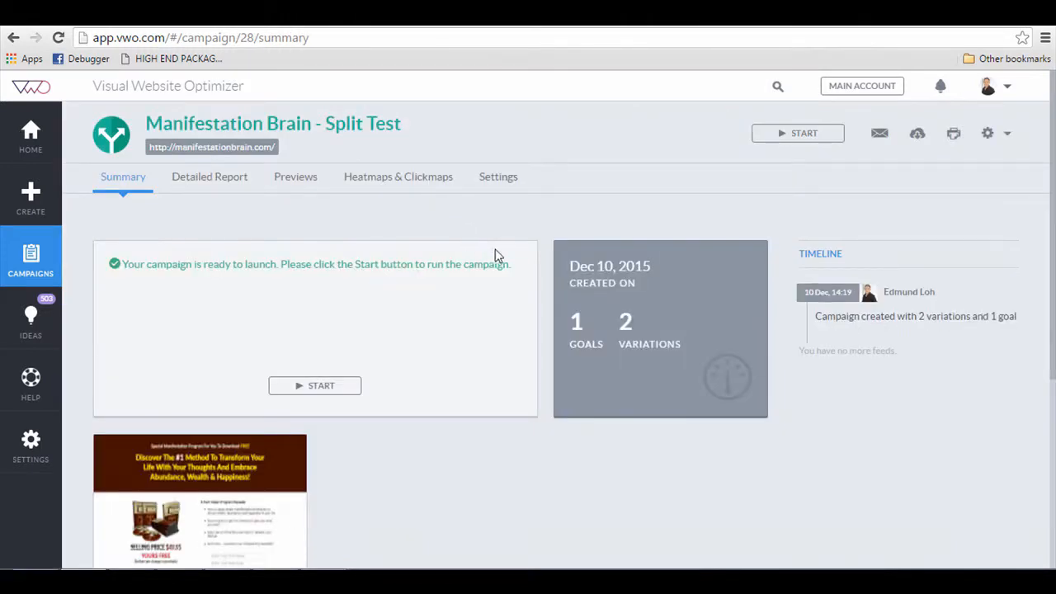
mouse_move(799, 135)
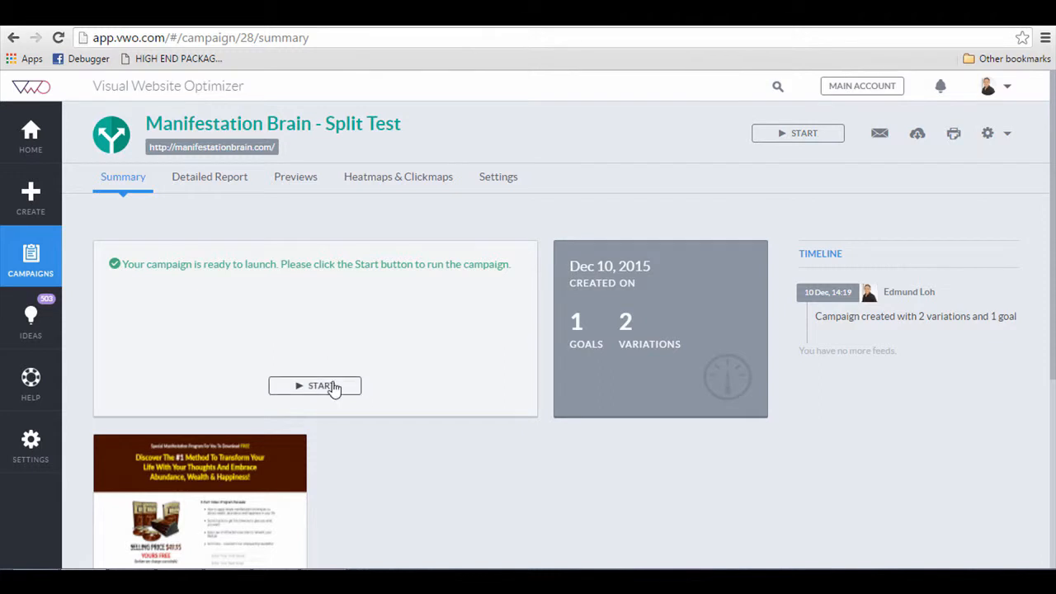
click(315, 386)
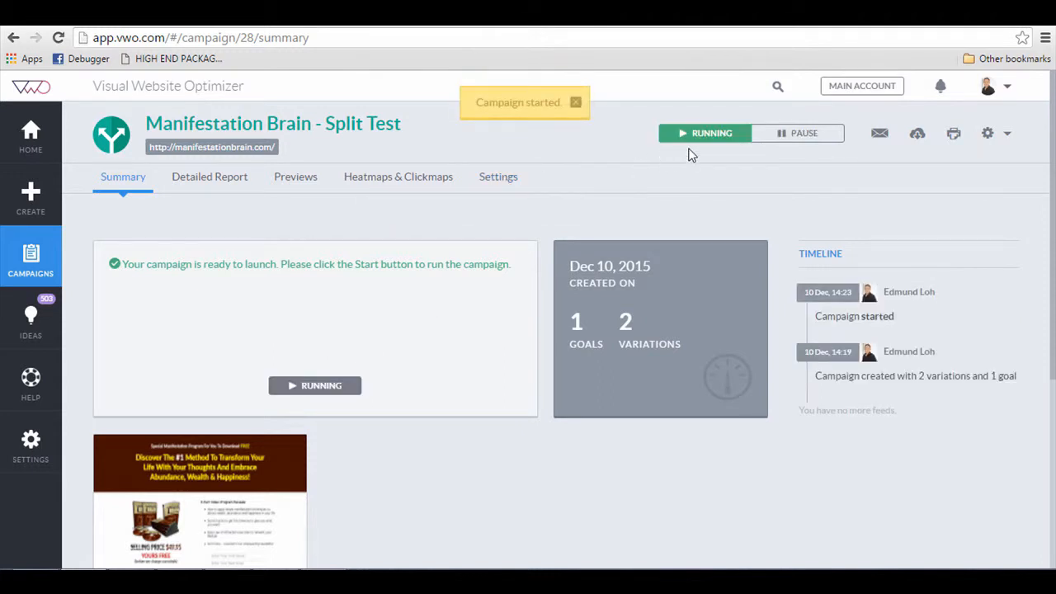
mouse_move(555, 416)
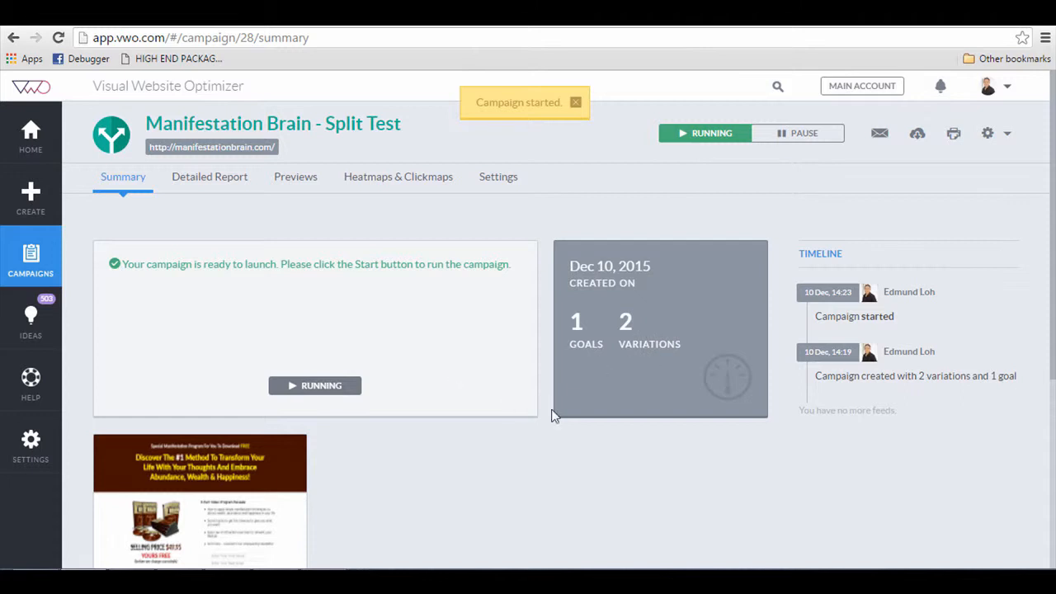
mouse_move(650, 450)
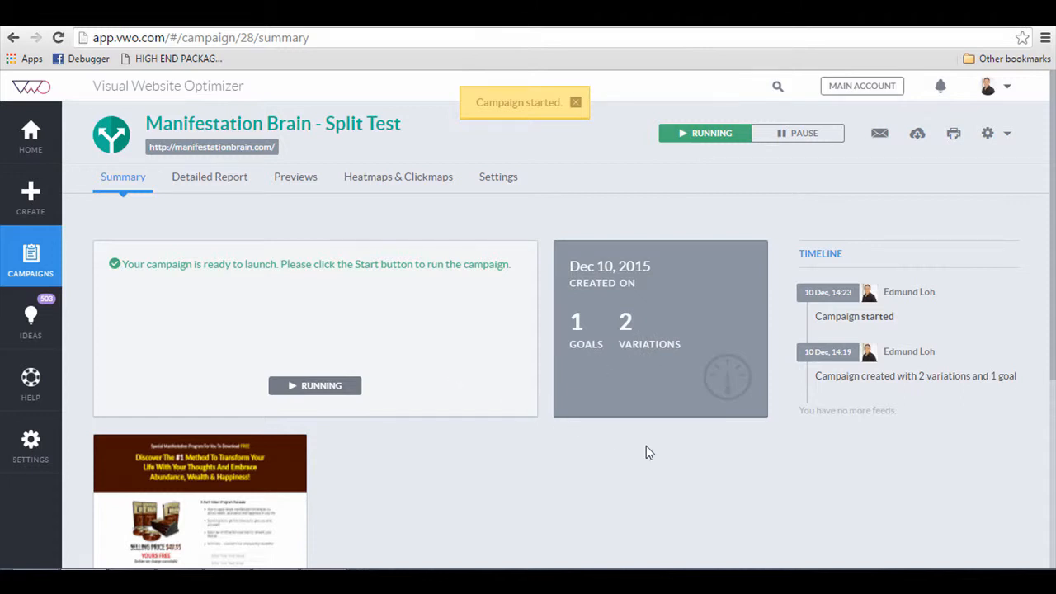
mouse_move(628, 457)
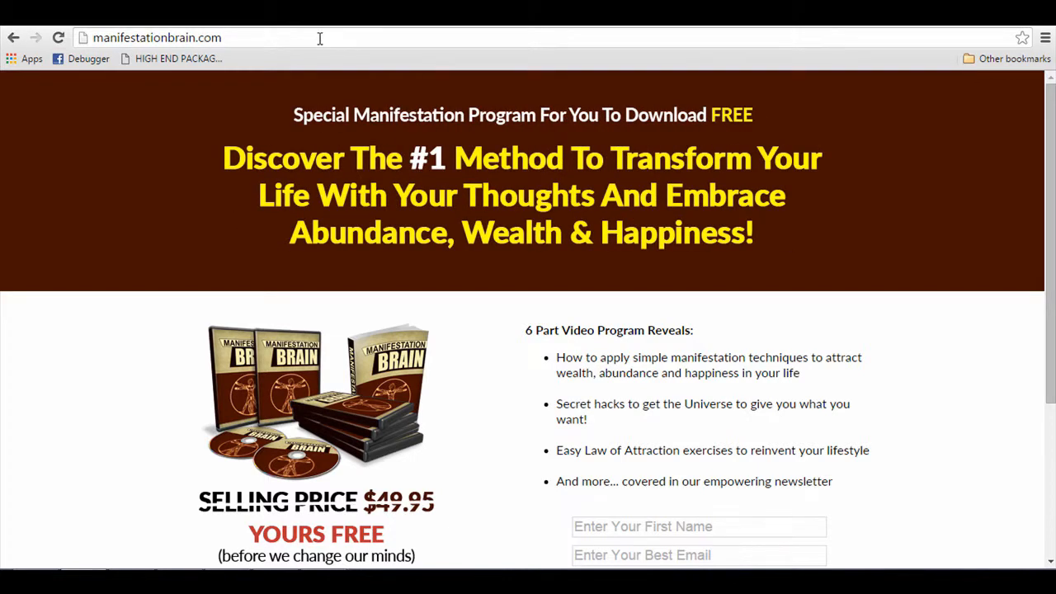
mouse_move(373, 264)
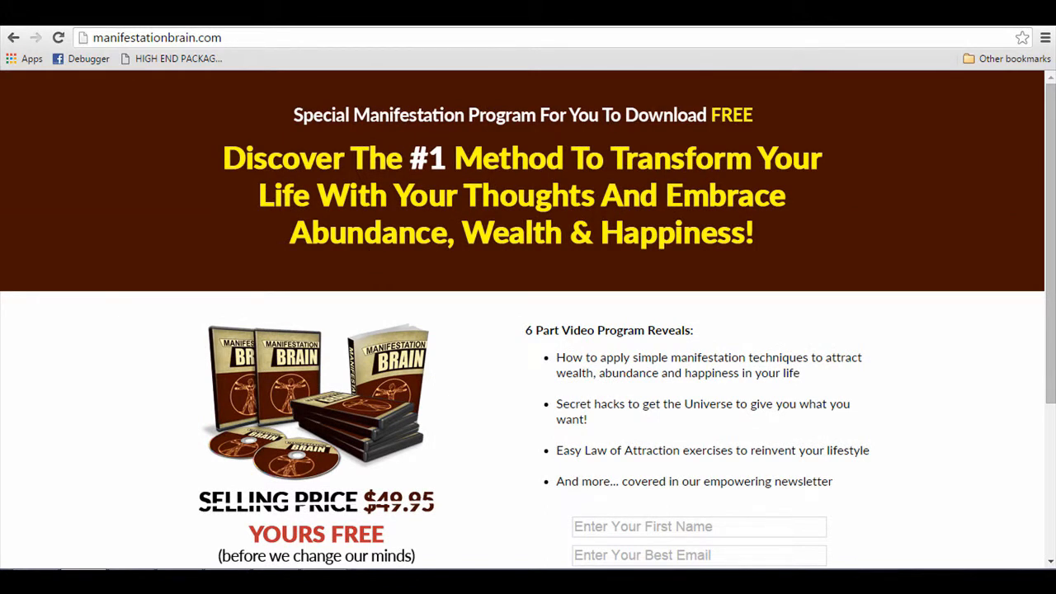
mouse_move(221, 166)
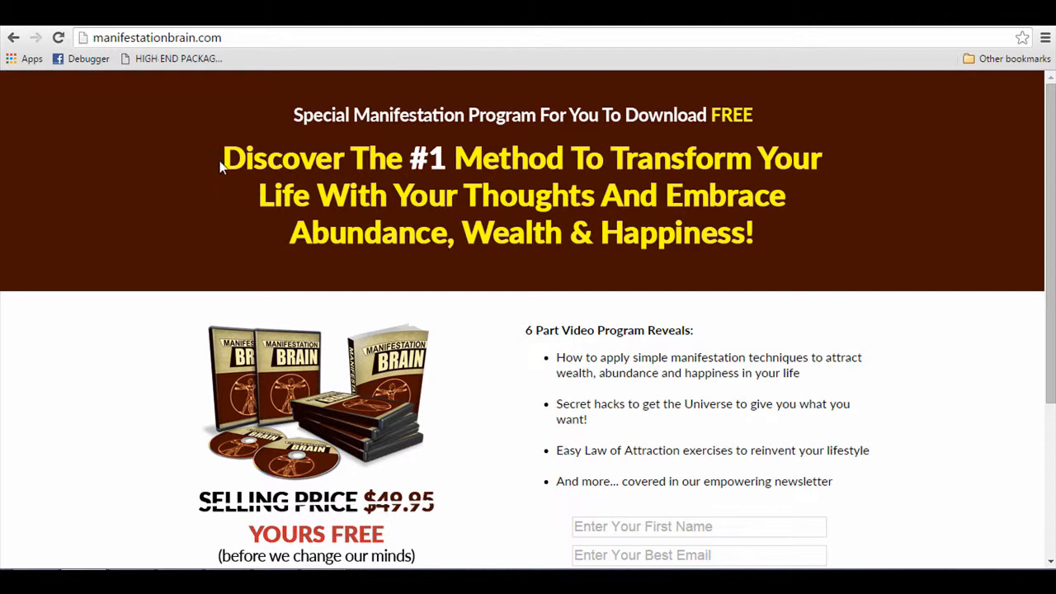